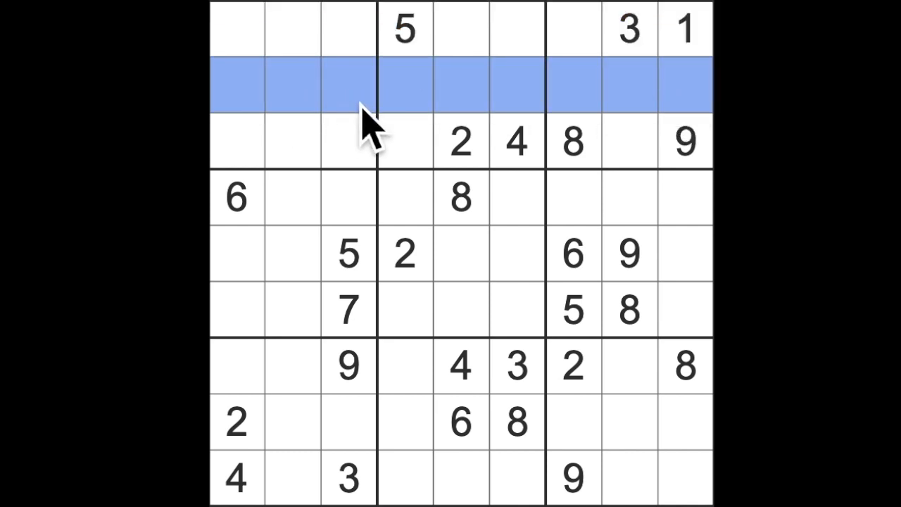
{"action": "mouse_move", "coordinate": [391, 130]}
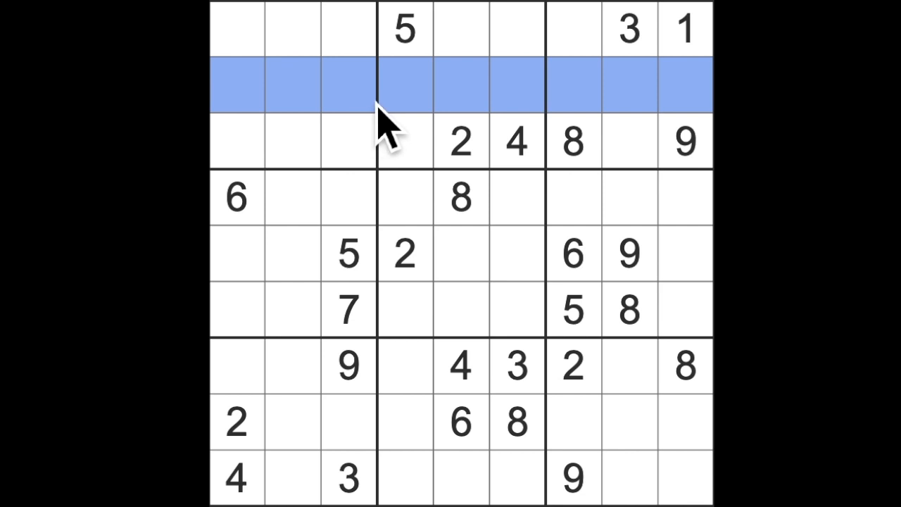
Check the centre box, the existing 2s and column four, then select the bottom row's sixth cell for the 2
{"action": "left_click", "coordinate": [236, 30]}
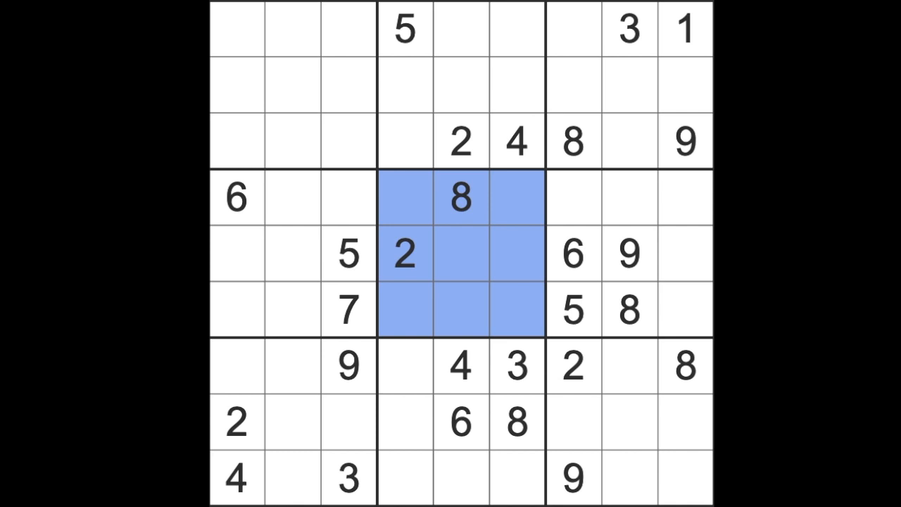
{"action": "mouse_move", "coordinate": [693, 312]}
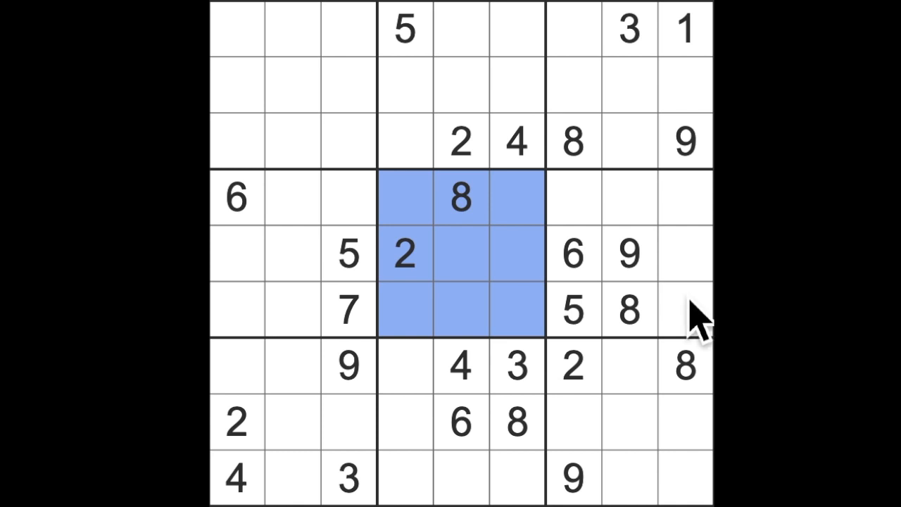
{"action": "left_click", "coordinate": [405, 479]}
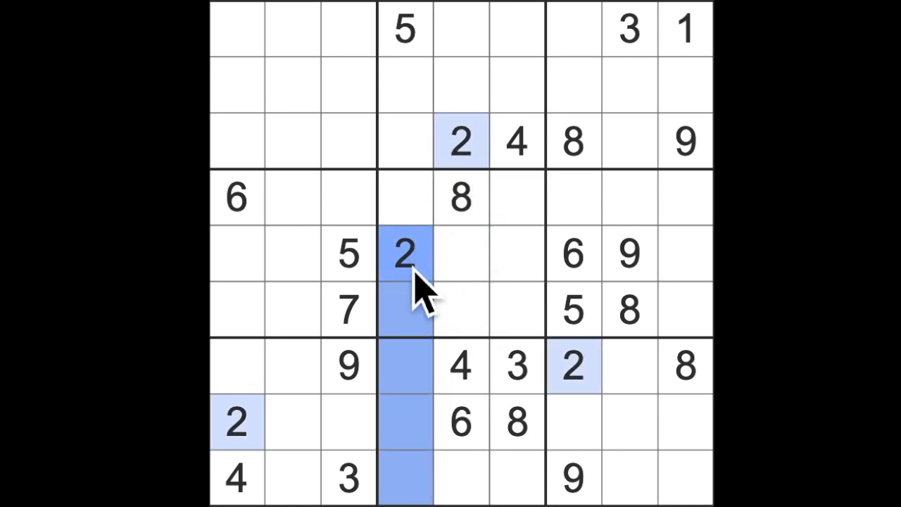
{"action": "left_click", "coordinate": [403, 29]}
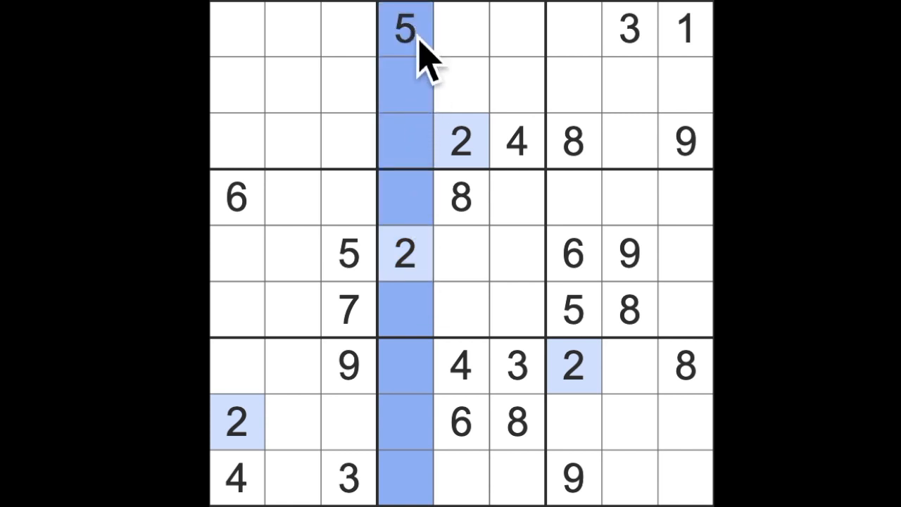
{"action": "mouse_move", "coordinate": [433, 39]}
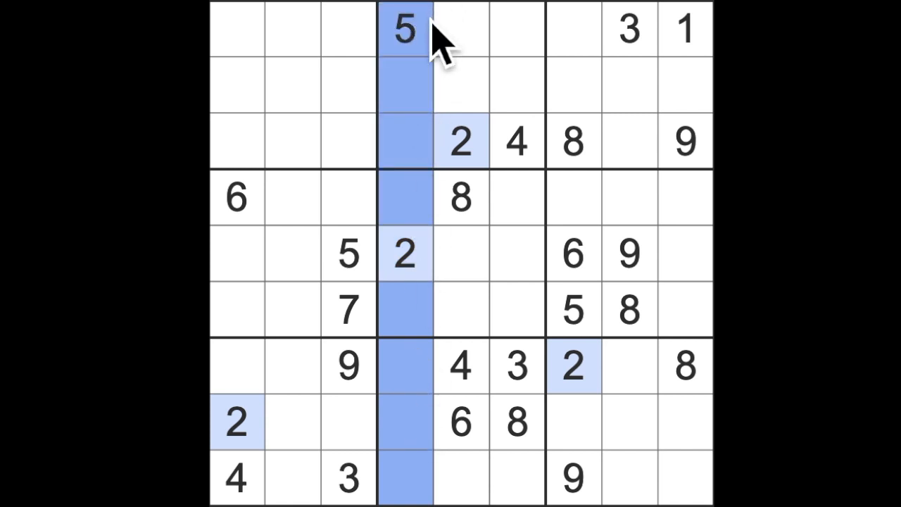
{"action": "mouse_move", "coordinate": [423, 80]}
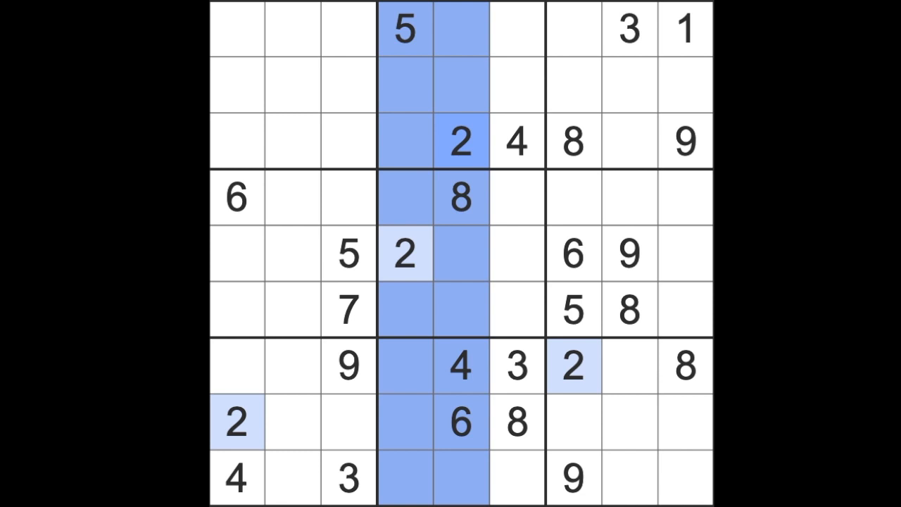
{"action": "mouse_move", "coordinate": [499, 443]}
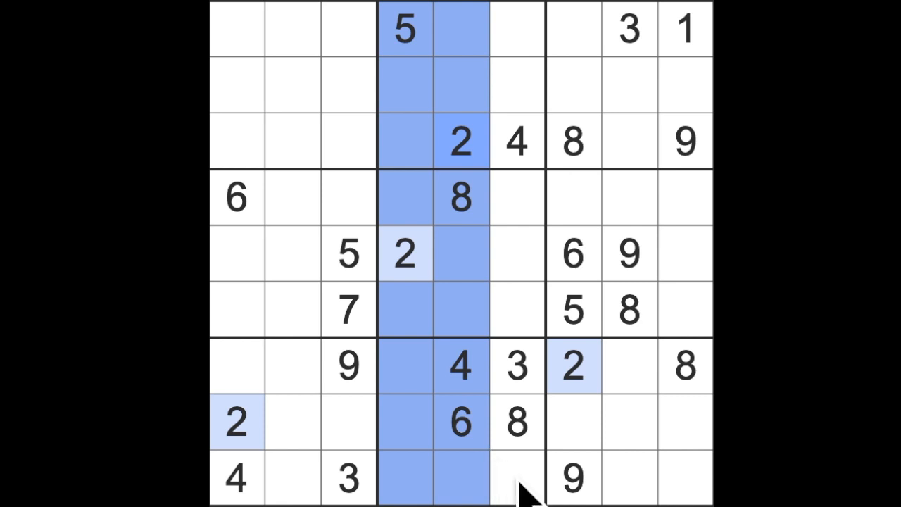
{"action": "mouse_move", "coordinate": [535, 450]}
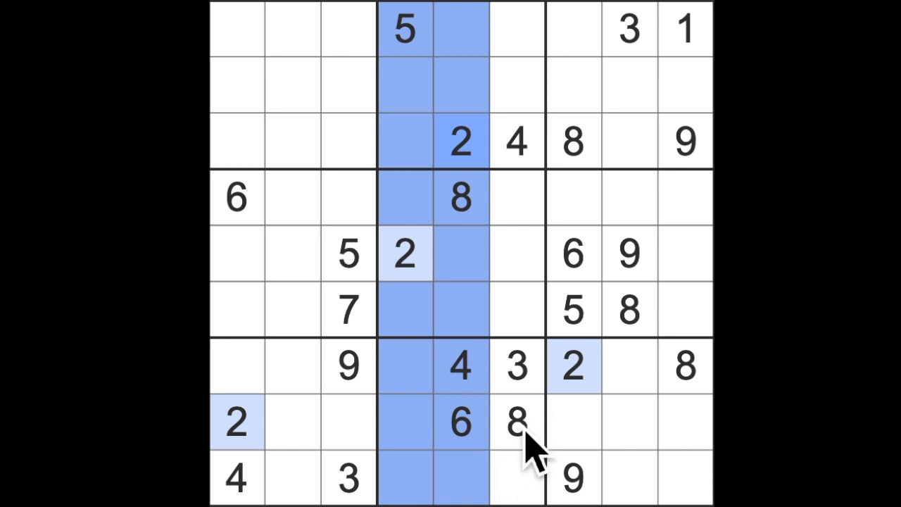
{"action": "mouse_move", "coordinate": [535, 422]}
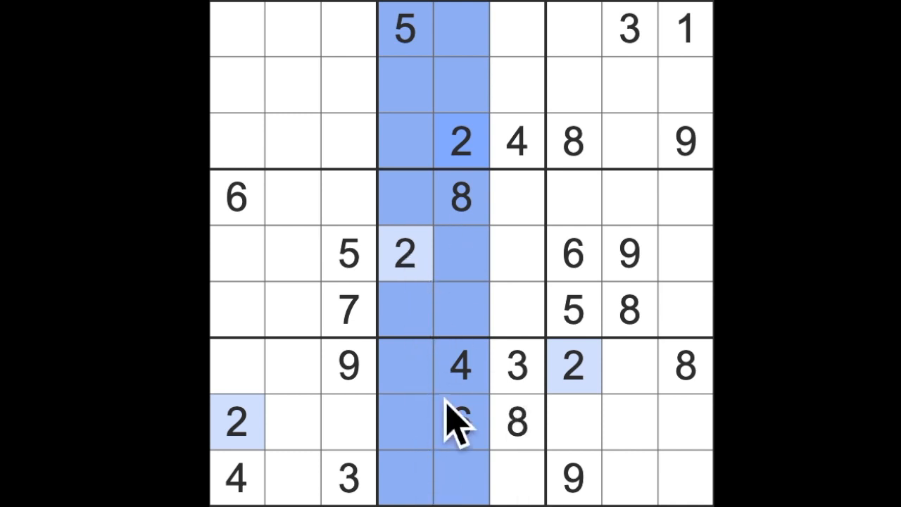
{"action": "left_click", "coordinate": [459, 422]}
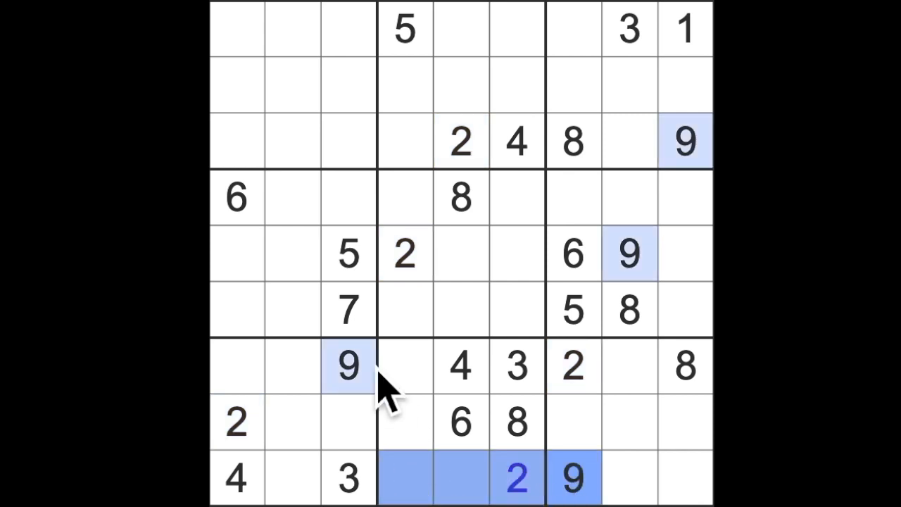
Select row 8, column 4 beside the given 6 as the spot for a 9
{"action": "left_click", "coordinate": [402, 365]}
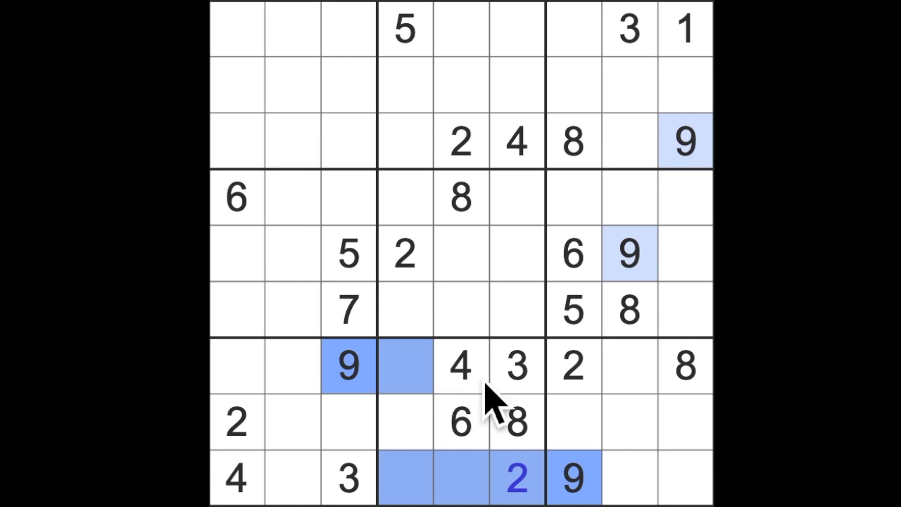
{"action": "mouse_move", "coordinate": [429, 443]}
{"action": "type", "text": "9"}
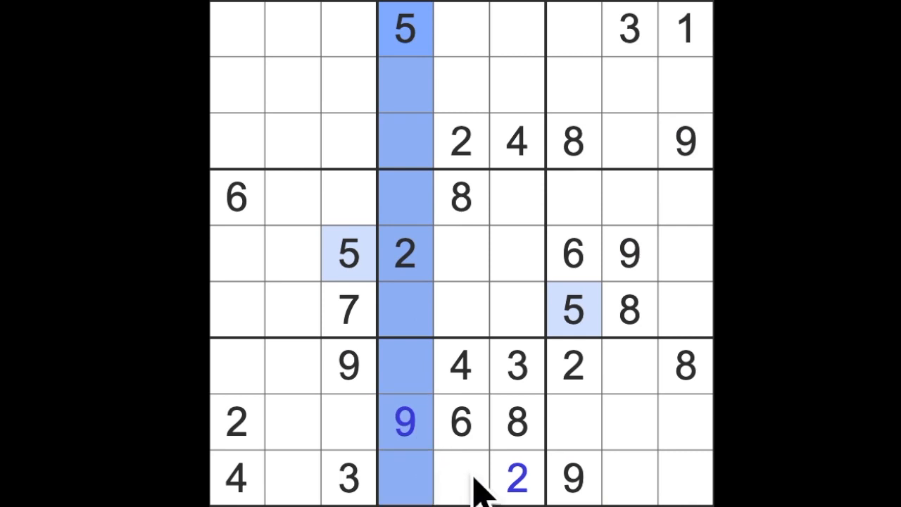
Select the bottom row's fifth cell, beside the placed 2, for the 5
{"action": "left_click", "coordinate": [462, 477]}
{"action": "type", "text": "5"}
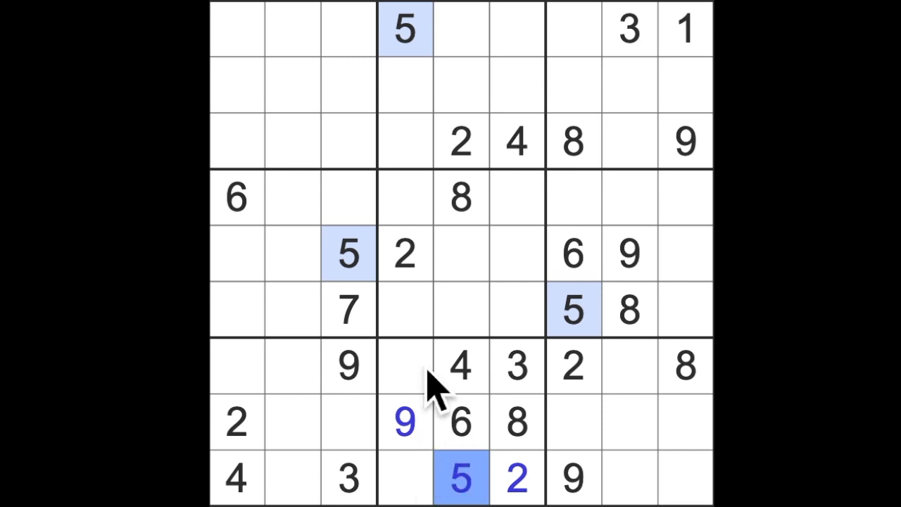
{"action": "mouse_move", "coordinate": [394, 437]}
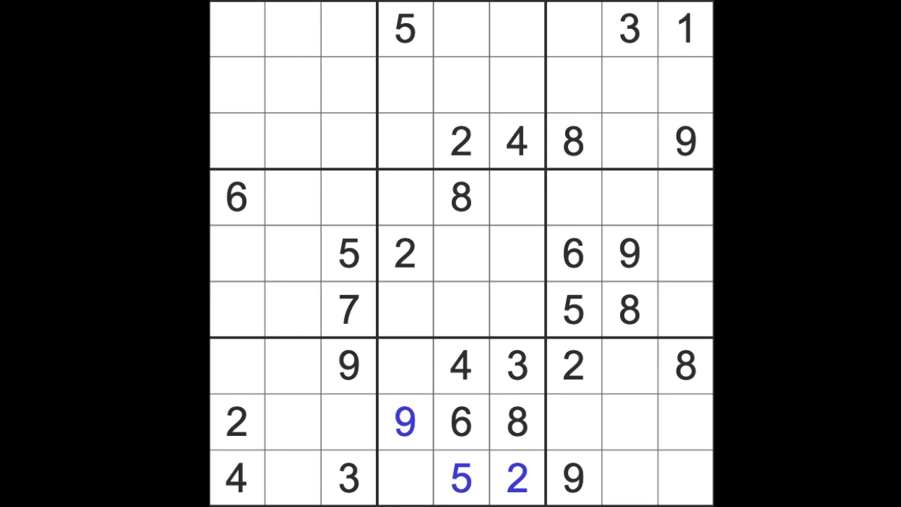
Enter 8 in the bottom row's second cell and 6 in row 7's second cell
{"action": "left_click", "coordinate": [405, 366]}
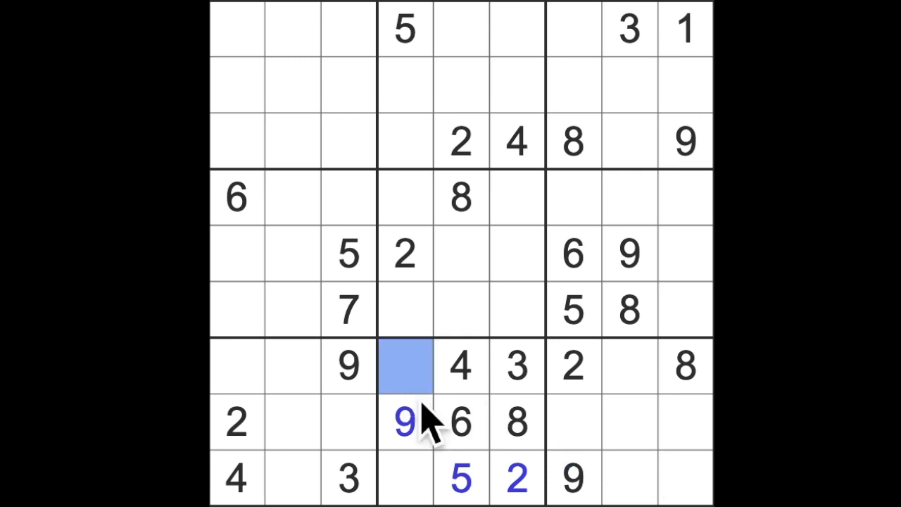
{"action": "left_click", "coordinate": [405, 477]}
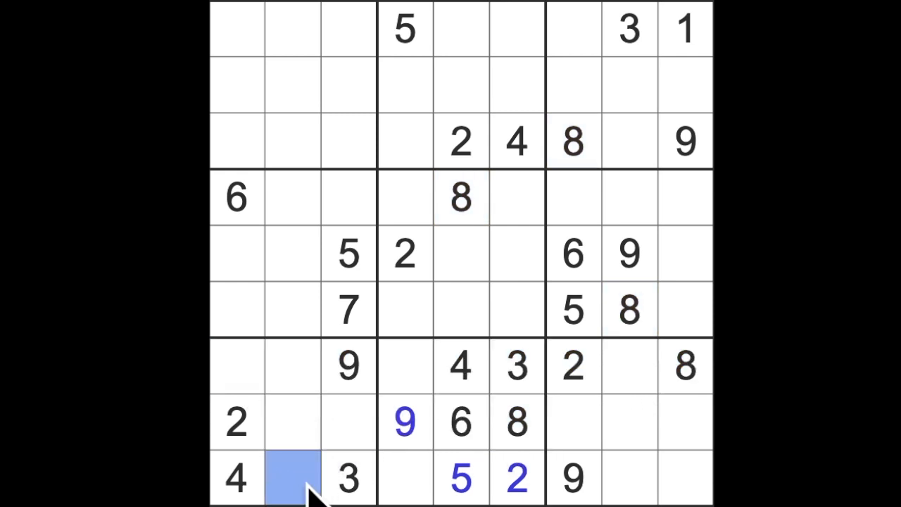
{"action": "type", "text": "8"}
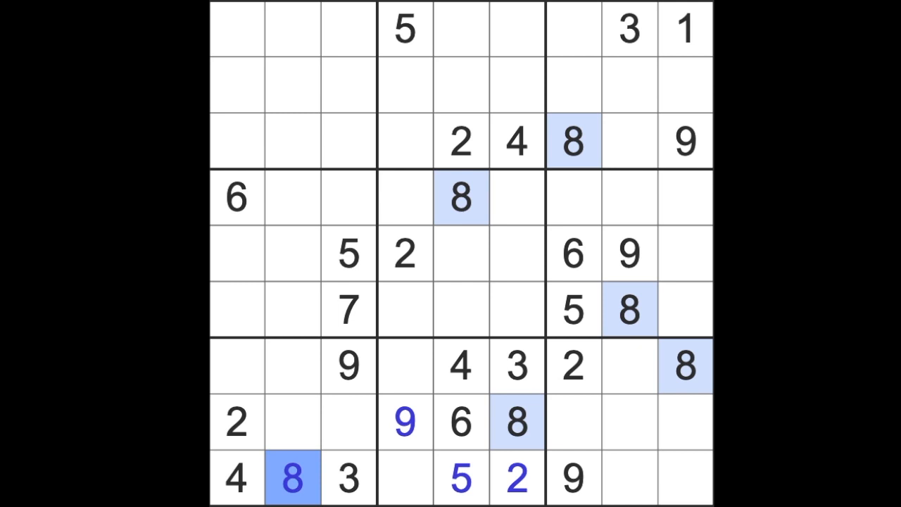
{"action": "mouse_move", "coordinate": [419, 467]}
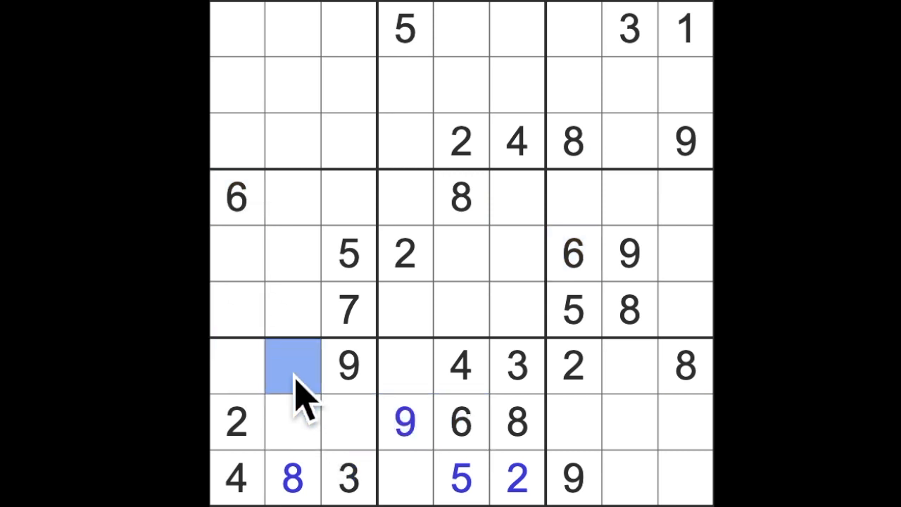
{"action": "type", "text": "6"}
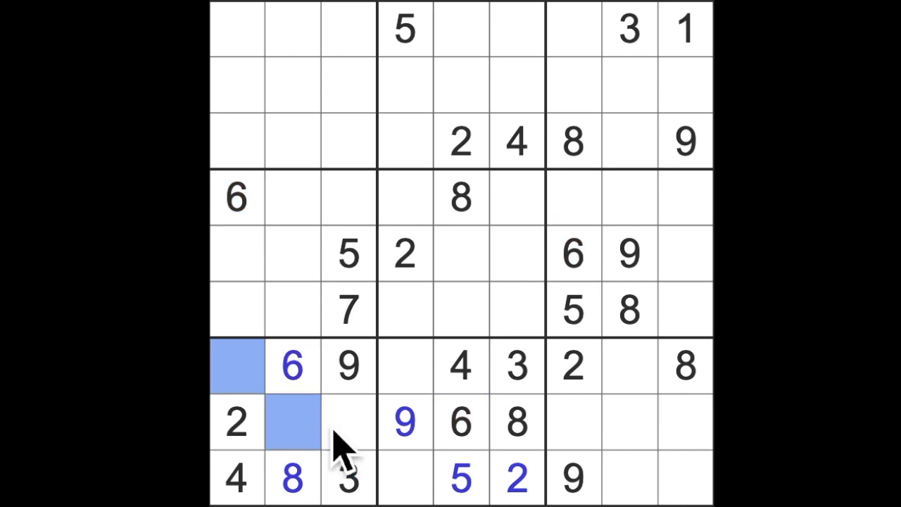
Enter 1 in row 8's third cell, just left of the placed 9
{"action": "left_click", "coordinate": [346, 421]}
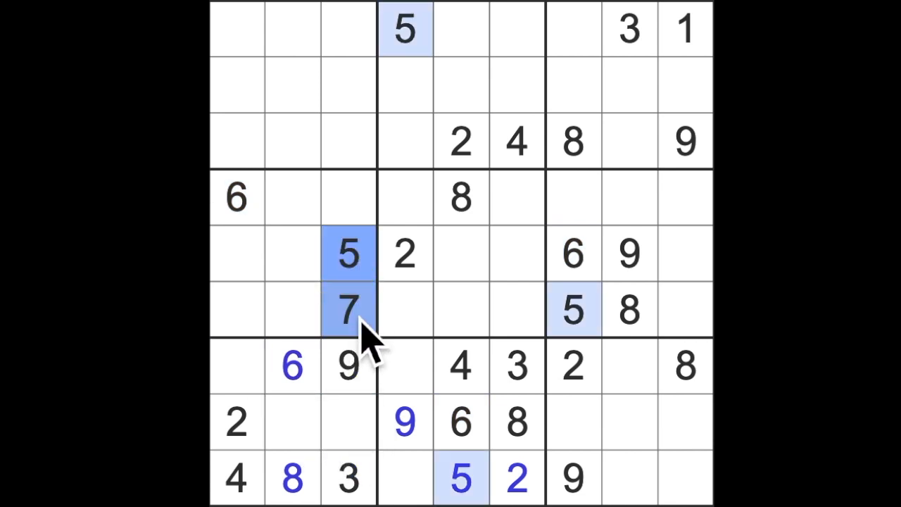
{"action": "mouse_move", "coordinate": [366, 419]}
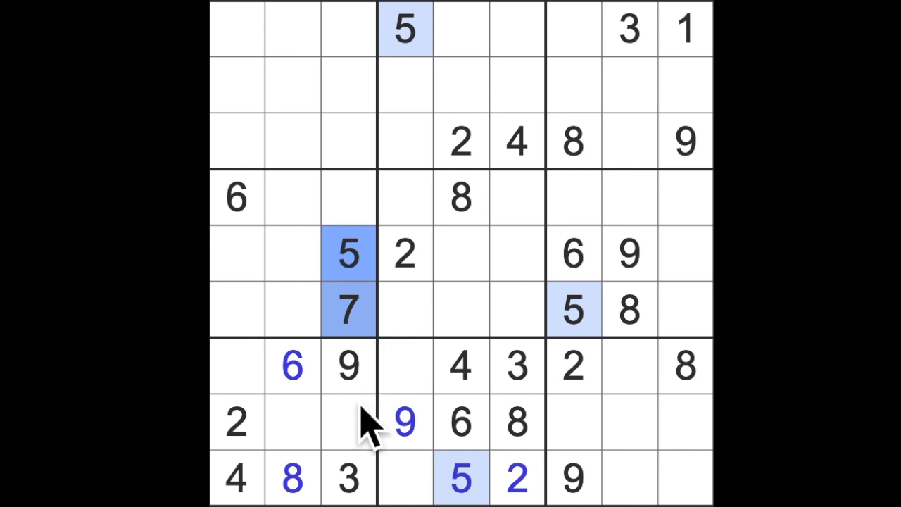
{"action": "left_click", "coordinate": [347, 421]}
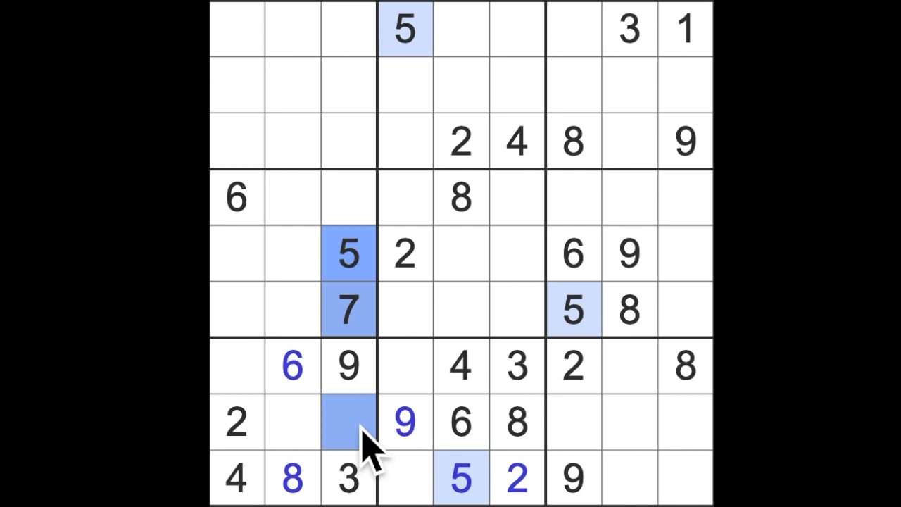
{"action": "type", "text": "1"}
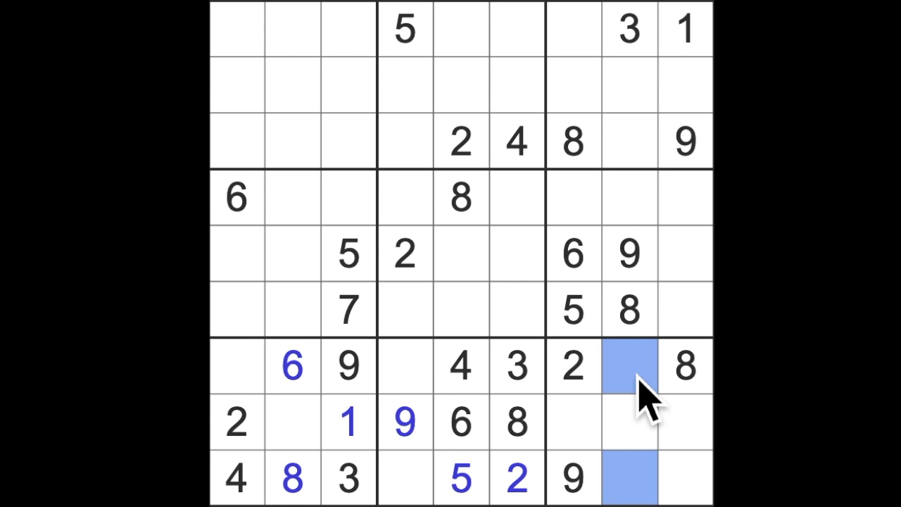
{"action": "mouse_move", "coordinate": [524, 408]}
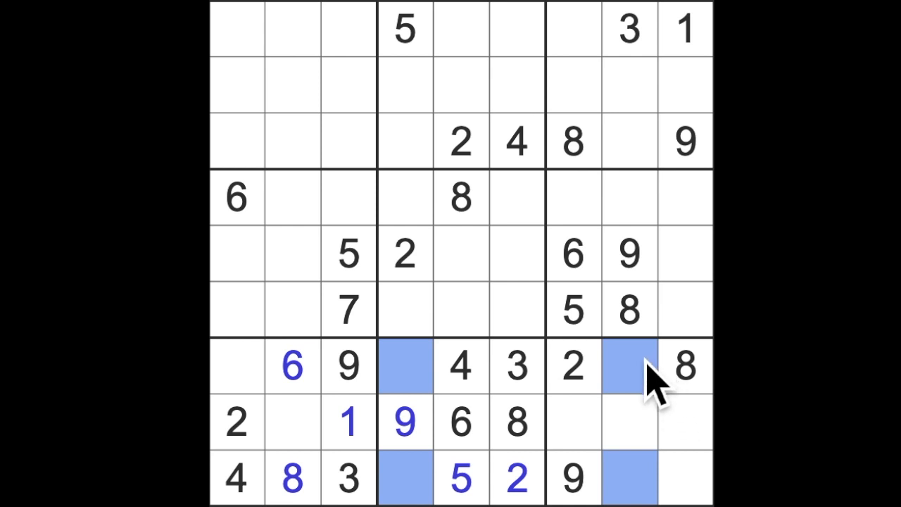
{"action": "mouse_move", "coordinate": [645, 359]}
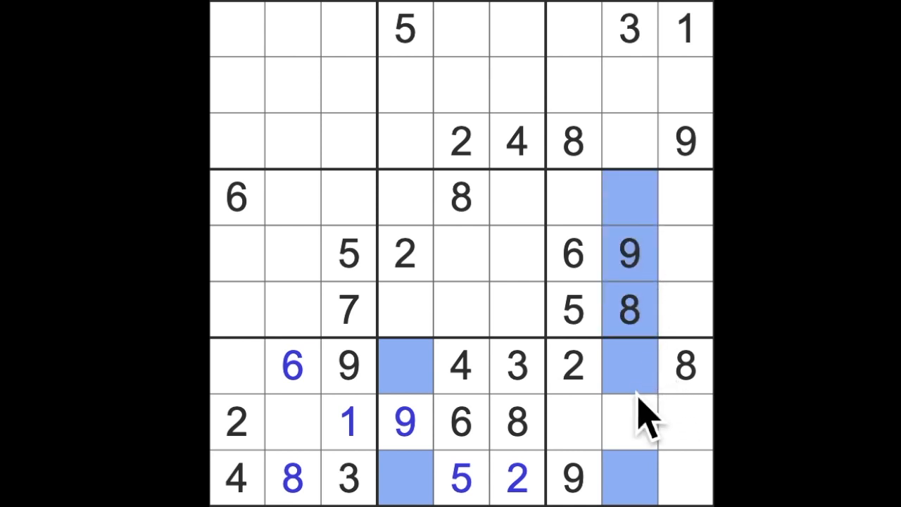
Select row 4, column 7, right of the given 8, for the 1
{"action": "left_click", "coordinate": [684, 31]}
{"action": "type", "text": "1"}
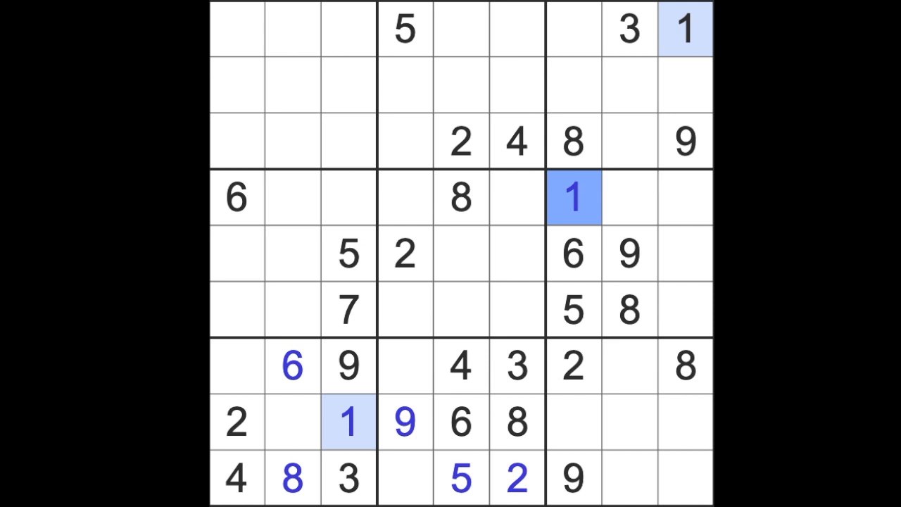
{"action": "mouse_move", "coordinate": [546, 433]}
{"action": "type", "text": "8"}
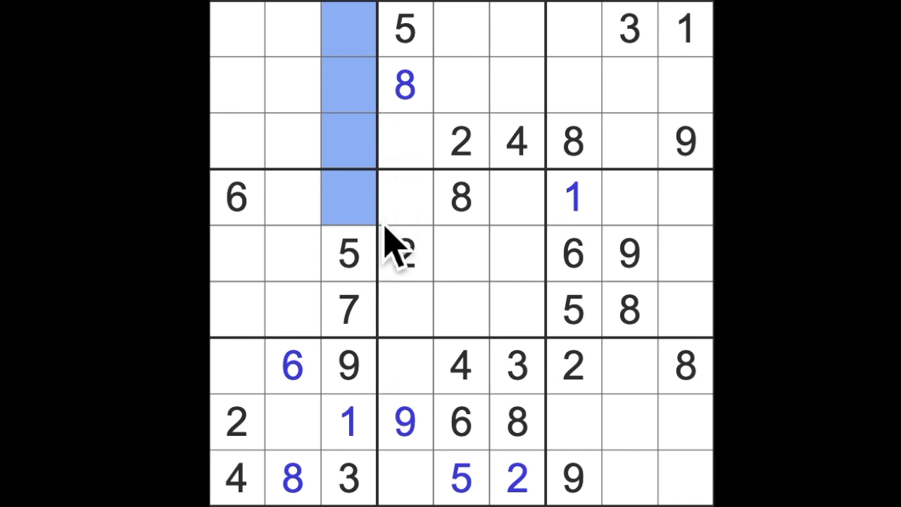
Select the empty cells for the 5 at row 4, column 6 and the neighbouring 8
{"action": "left_click", "coordinate": [462, 197]}
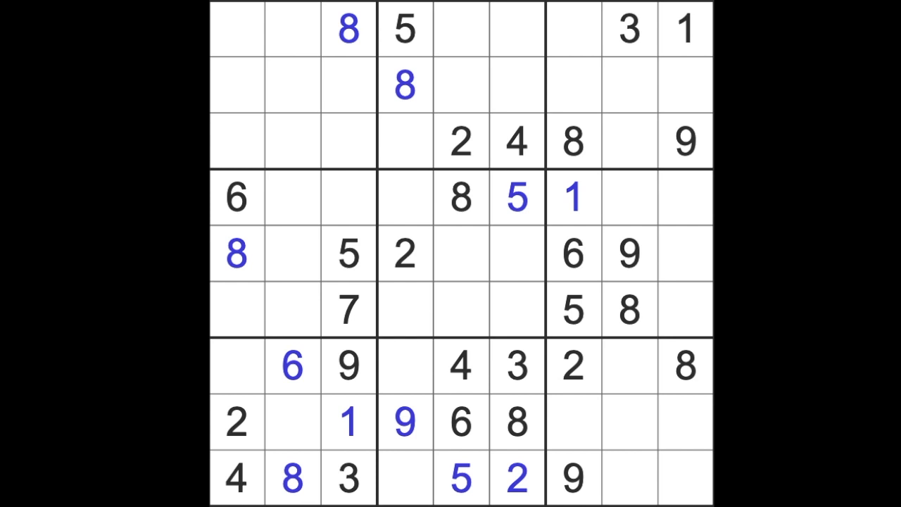
{"action": "left_click", "coordinate": [574, 197]}
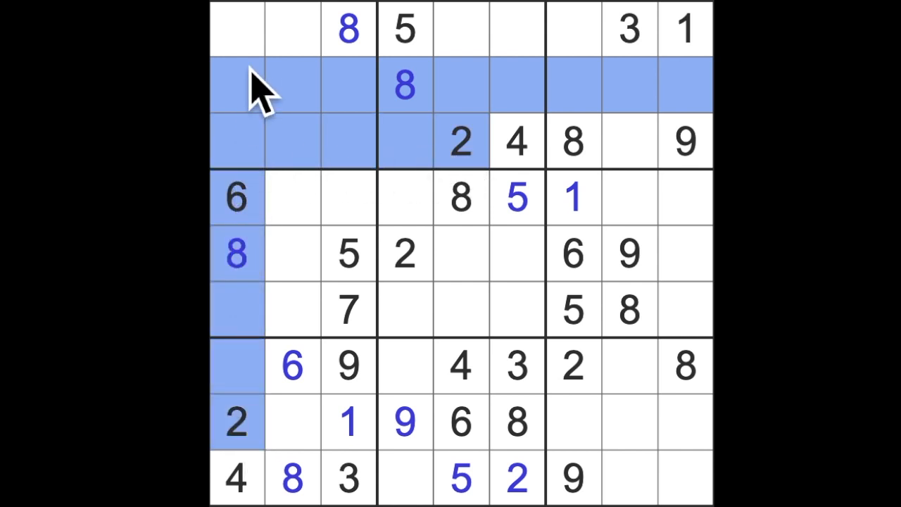
Select row 1, column 2 and row 2, column 8 to place 2s
{"action": "left_click", "coordinate": [291, 30]}
{"action": "type", "text": "2"}
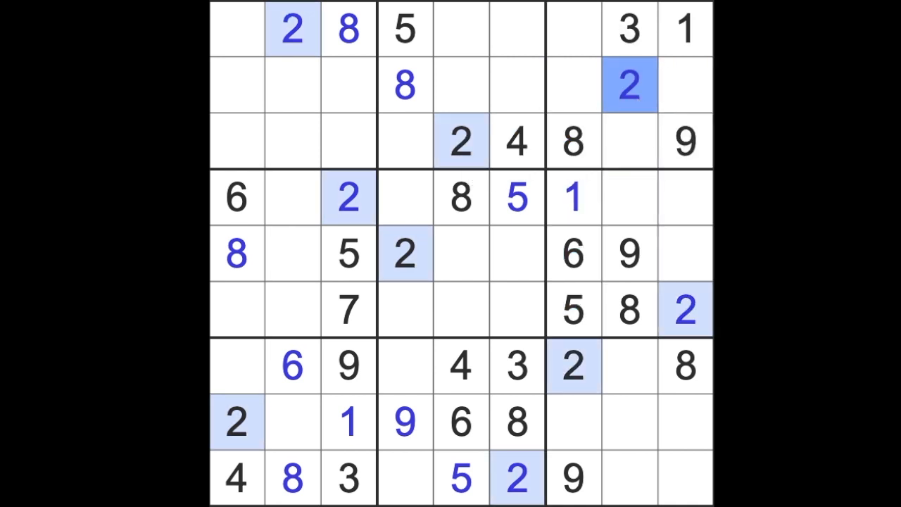
{"action": "left_click", "coordinate": [631, 85]}
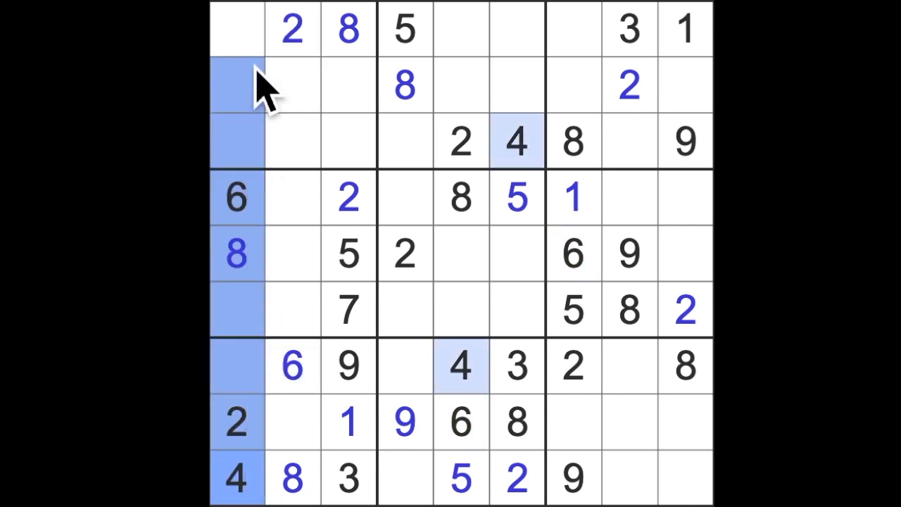
Select a column-seven cell for the 4 and enter 7 in column seven
{"action": "left_click", "coordinate": [405, 140]}
{"action": "type", "text": "4"}
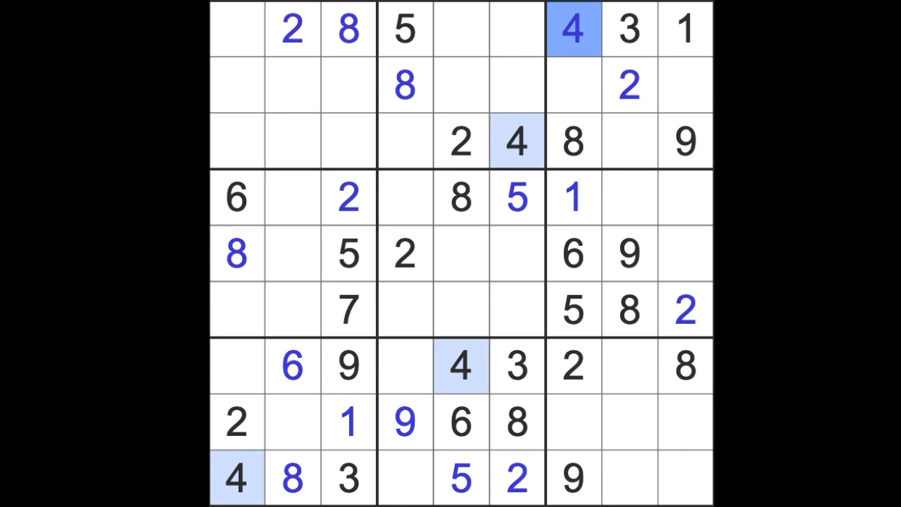
{"action": "mouse_move", "coordinate": [707, 116]}
{"action": "type", "text": "3"}
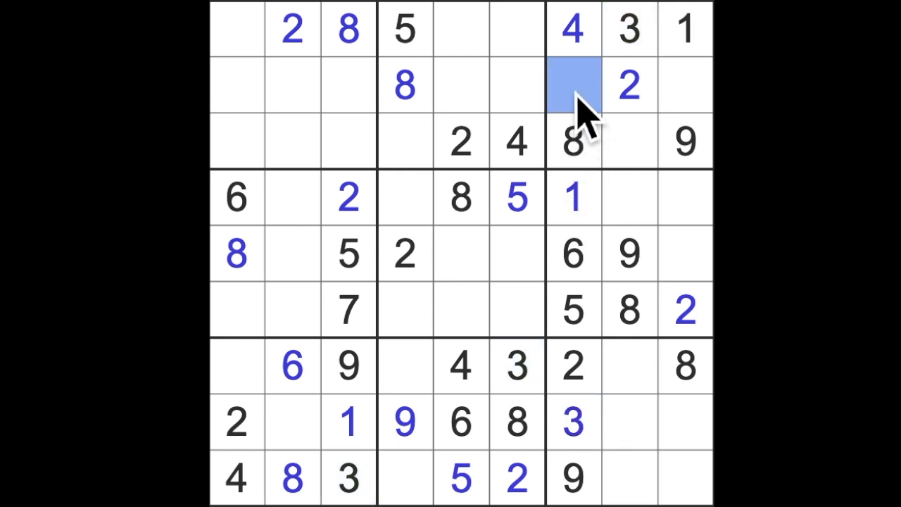
{"action": "type", "text": "7"}
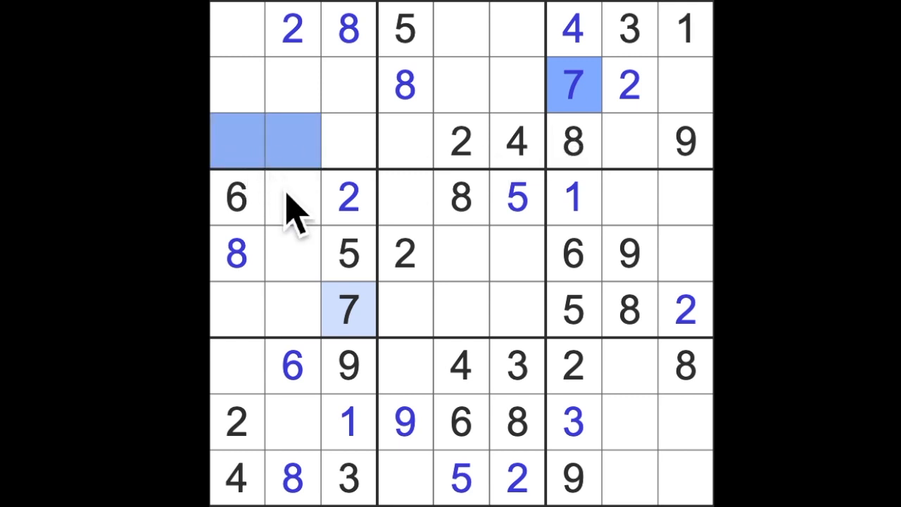
{"action": "mouse_move", "coordinate": [265, 406]}
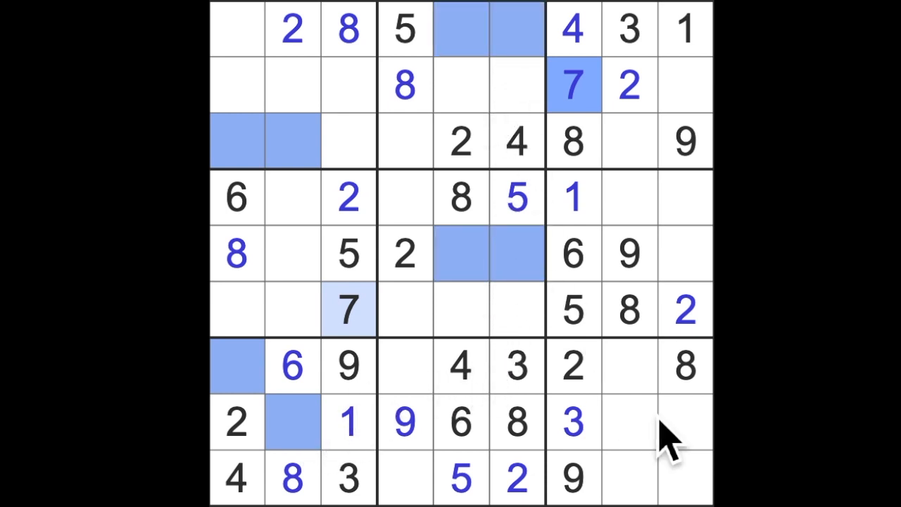
{"action": "mouse_move", "coordinate": [682, 444]}
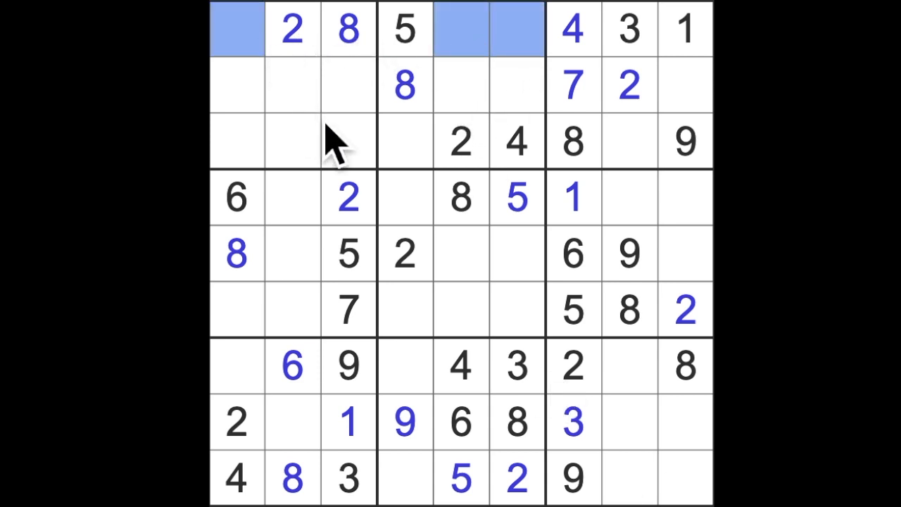
{"action": "mouse_move", "coordinate": [415, 352]}
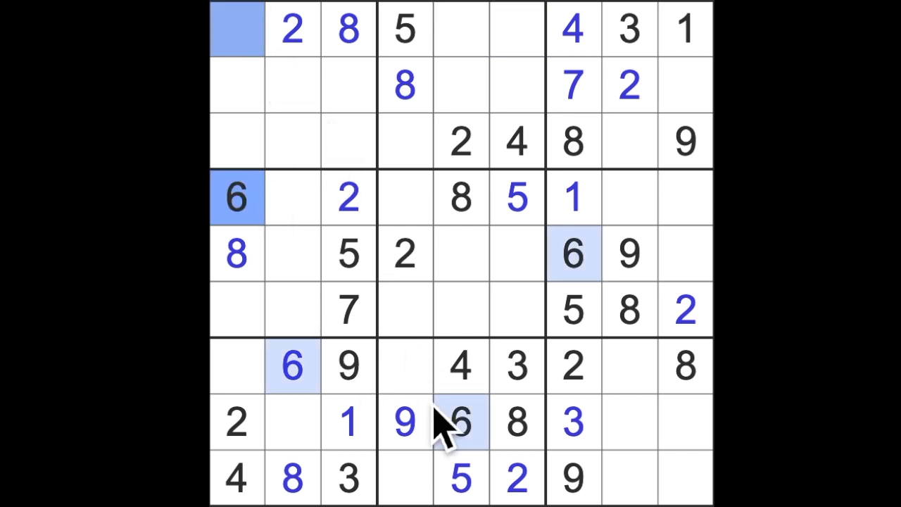
Enter 6 in row 1 column 6 and 9 in row 1 column 1, selecting the row's last empty cells
{"action": "left_click", "coordinate": [515, 30]}
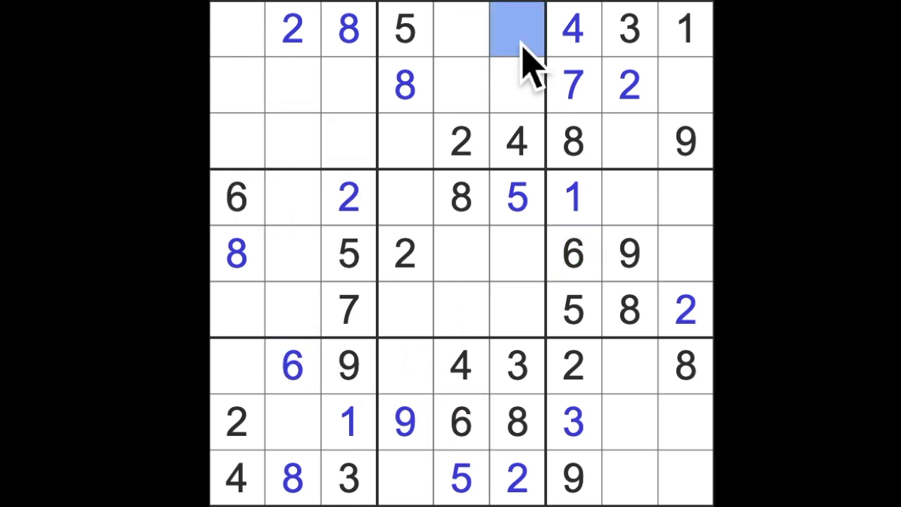
{"action": "type", "text": "6"}
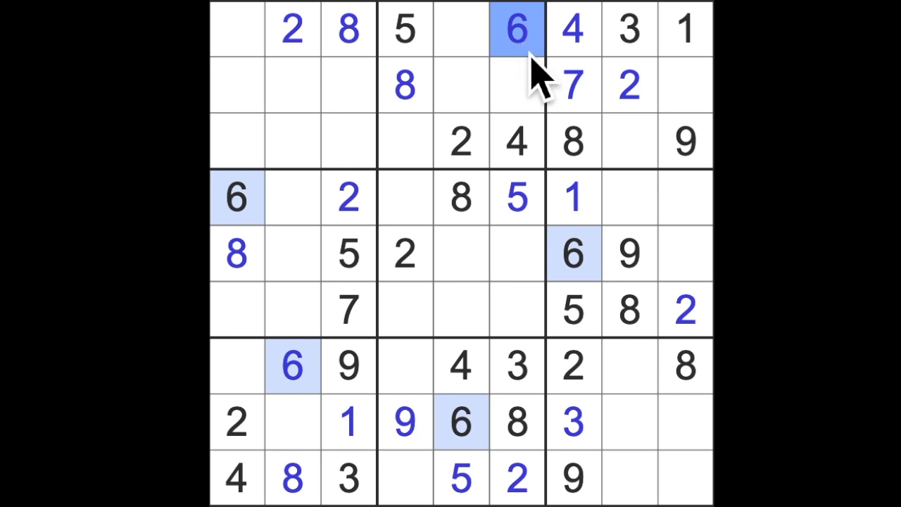
{"action": "mouse_move", "coordinate": [518, 127]}
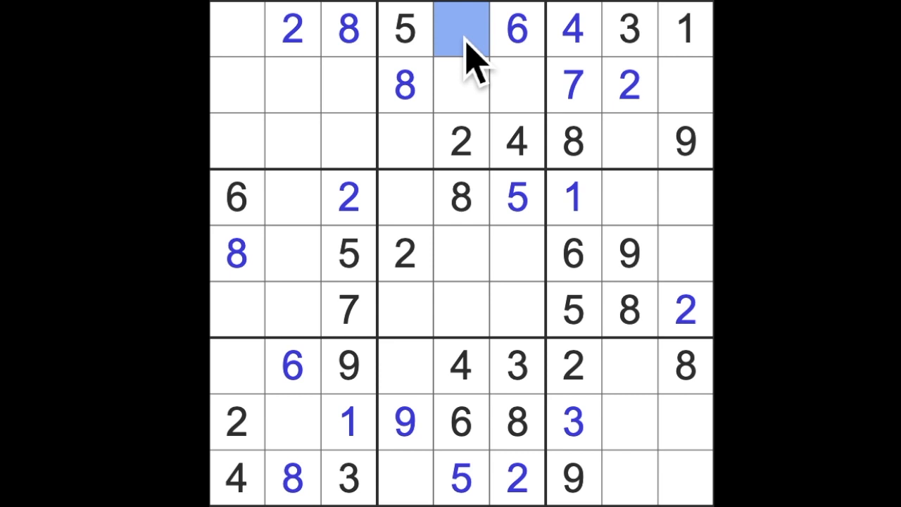
{"action": "left_click", "coordinate": [405, 366]}
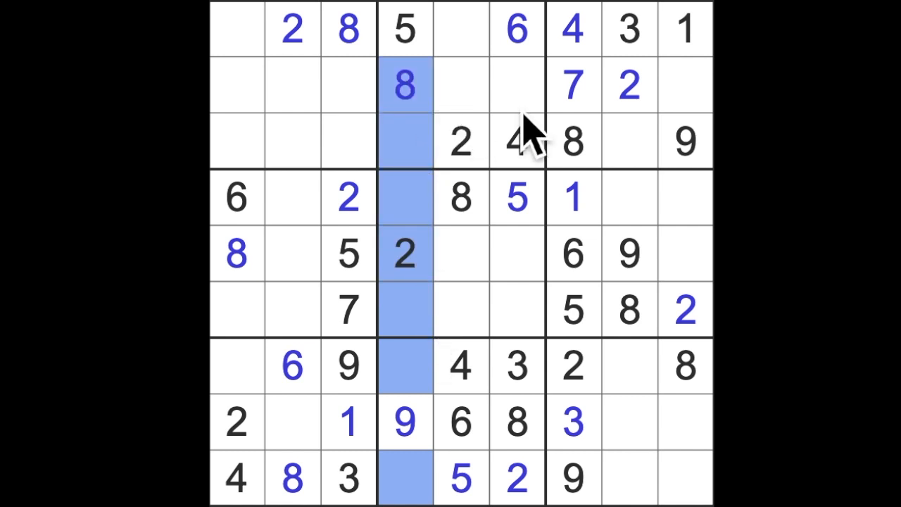
{"action": "left_click", "coordinate": [461, 29]}
{"action": "type", "text": "7"}
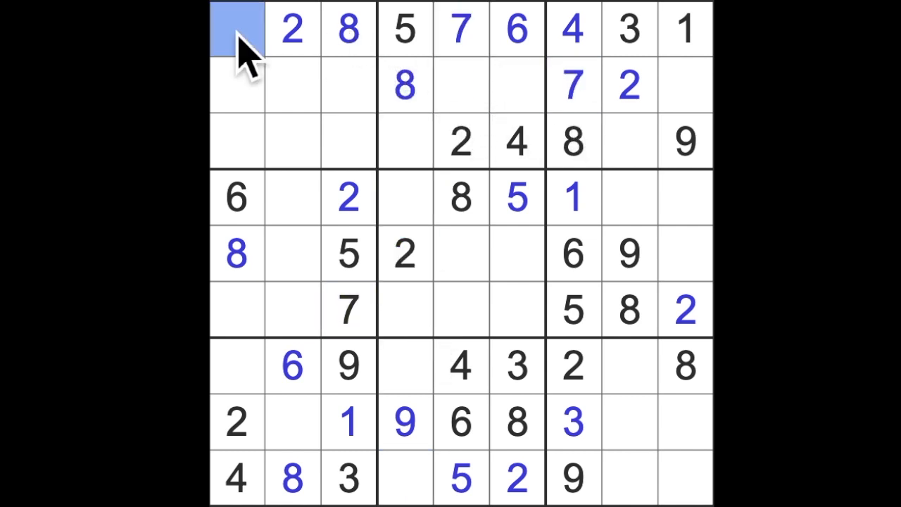
{"action": "type", "text": "9"}
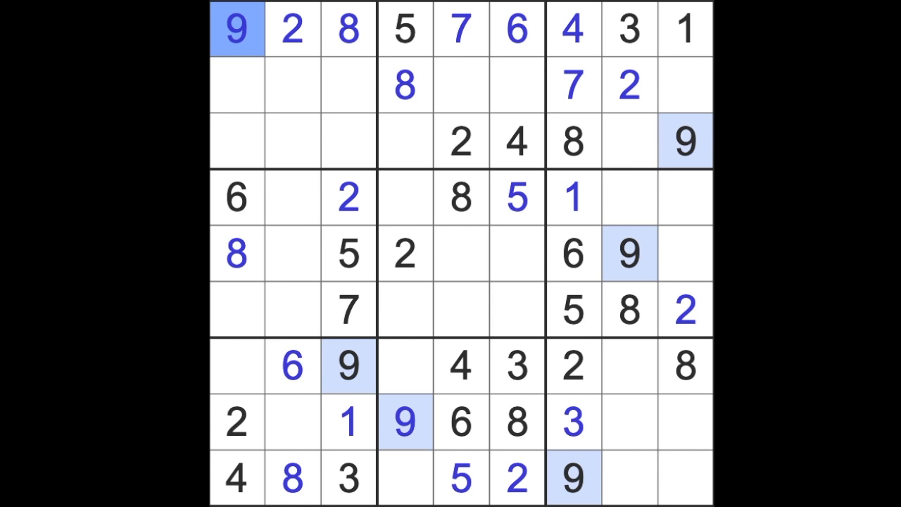
{"action": "left_click", "coordinate": [406, 253]}
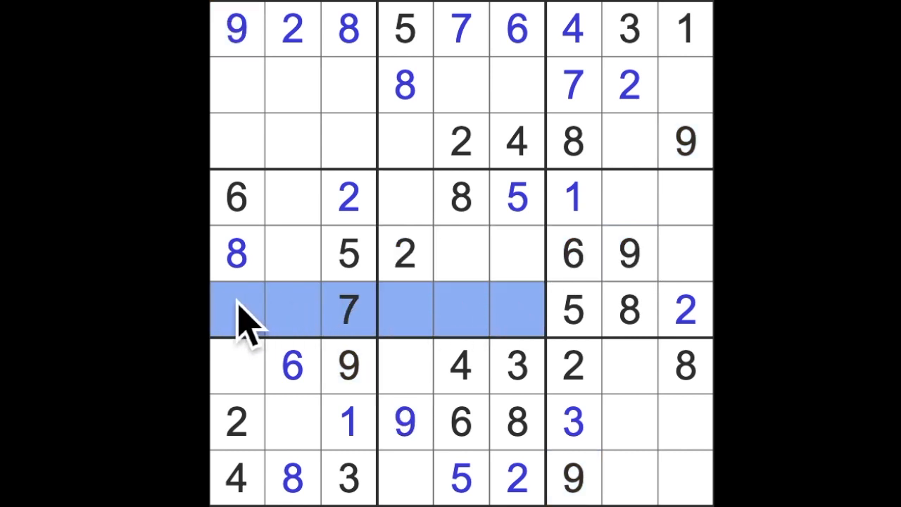
{"action": "mouse_move", "coordinate": [675, 281]}
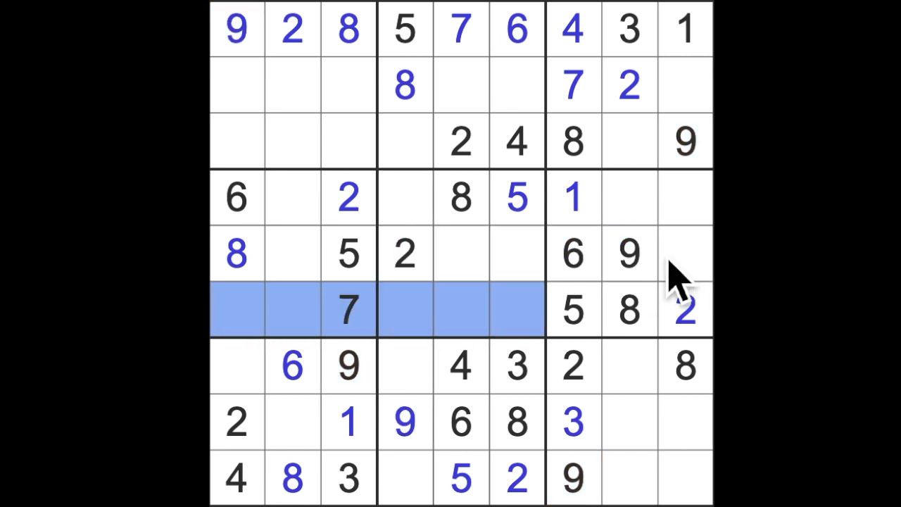
Place a 9 in row 4, column 2, between the given 6 and the 2
{"action": "left_click", "coordinate": [293, 197]}
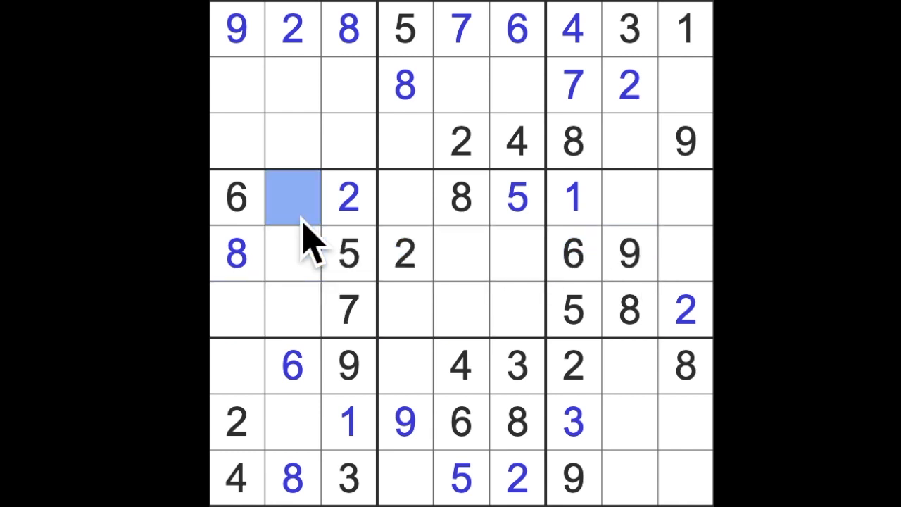
{"action": "type", "text": "9"}
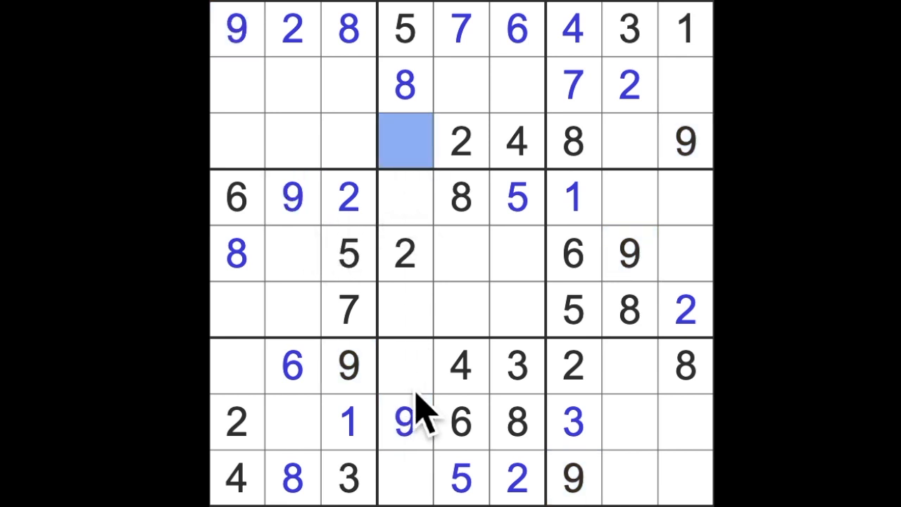
Place a 3 in row 3, column 4, just left of the given 2
{"action": "left_click", "coordinate": [405, 477]}
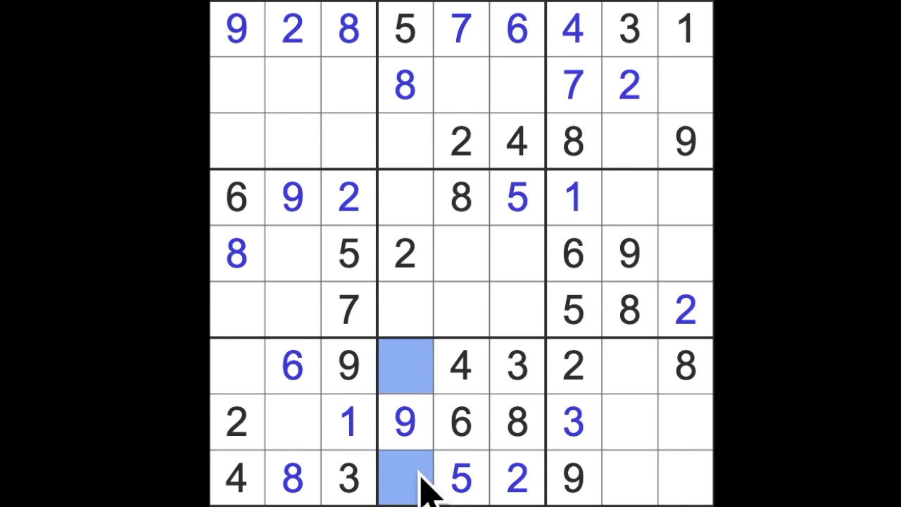
{"action": "mouse_move", "coordinate": [429, 415]}
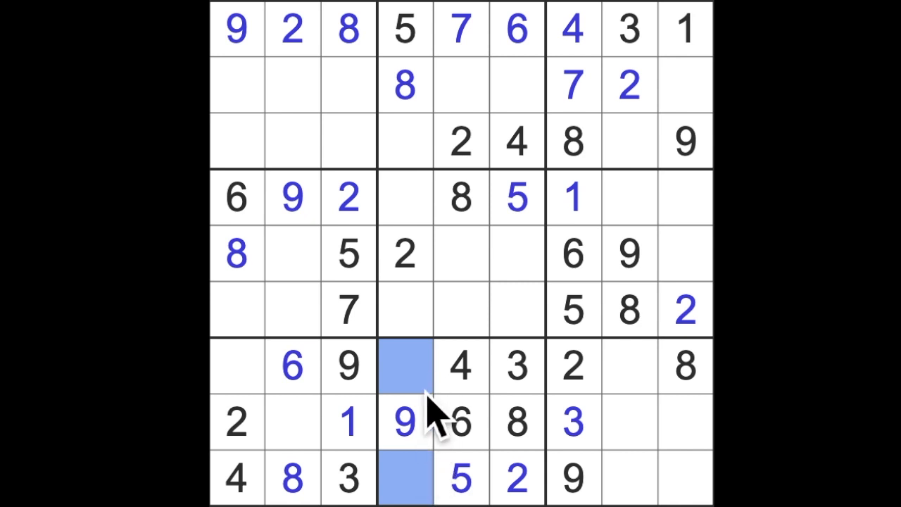
{"action": "mouse_move", "coordinate": [429, 429]}
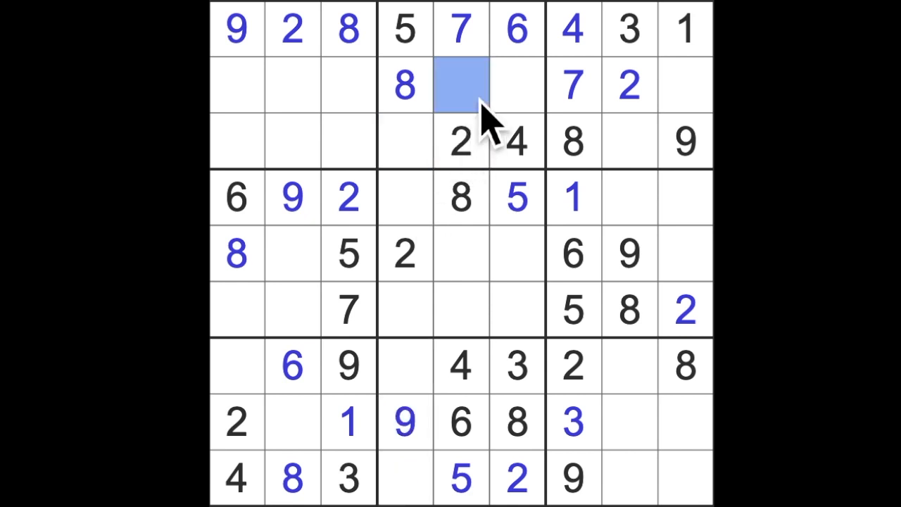
{"action": "left_click", "coordinate": [406, 141]}
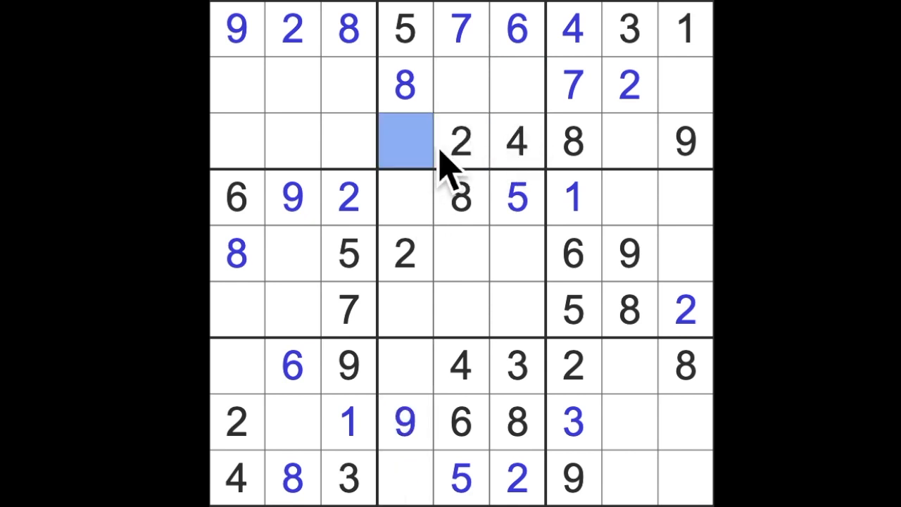
{"action": "type", "text": "3"}
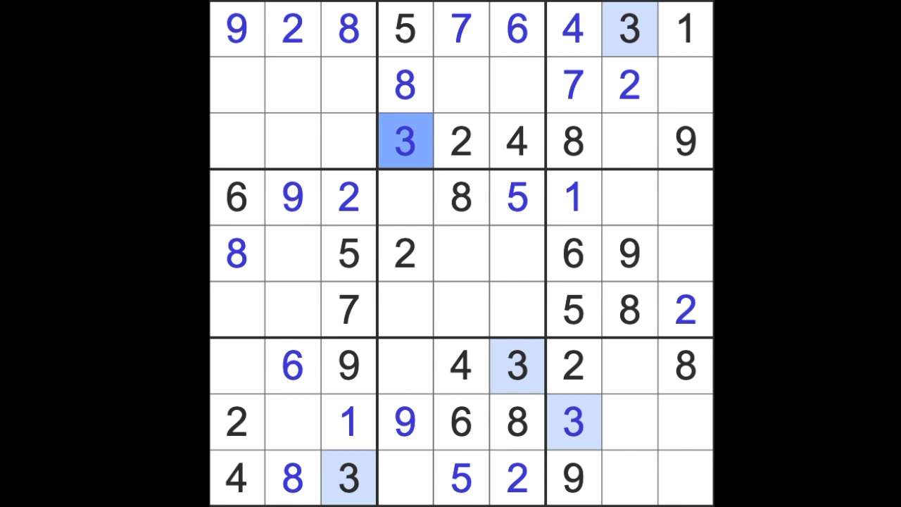
{"action": "mouse_move", "coordinate": [453, 183]}
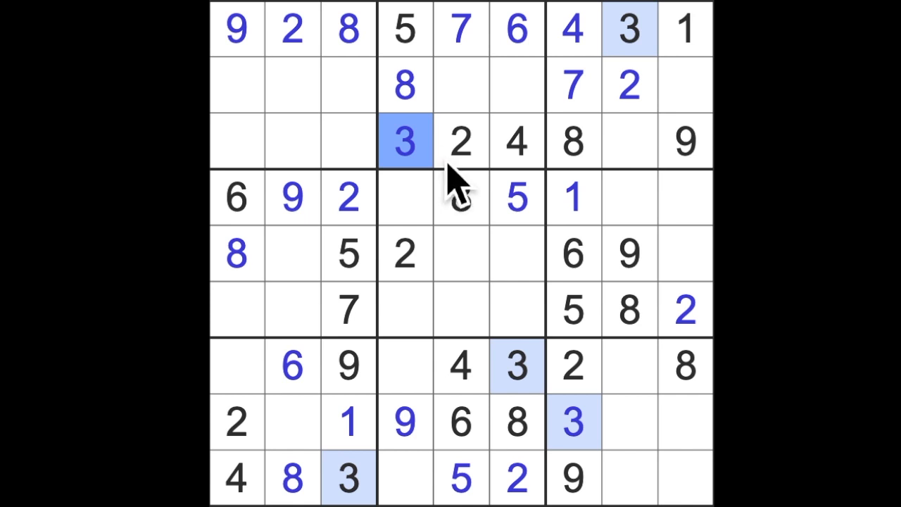
{"action": "mouse_move", "coordinate": [465, 186]}
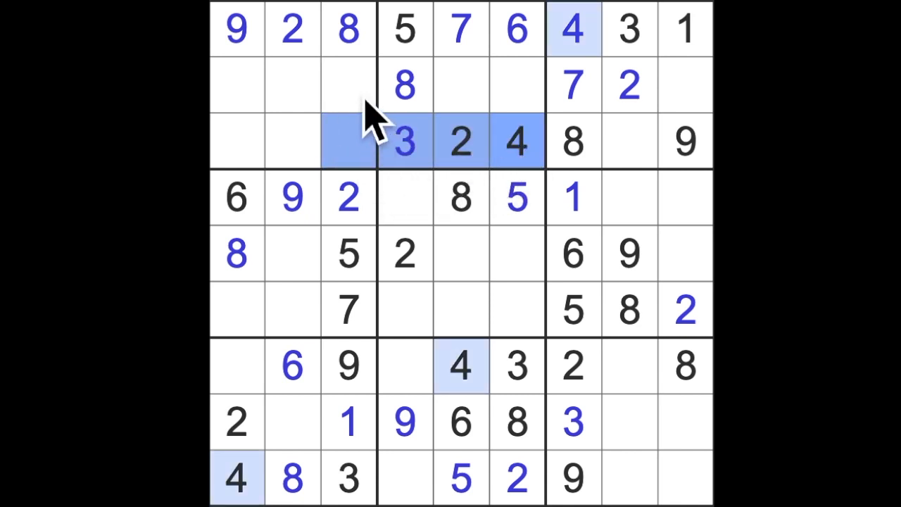
Place a 4 in column 3, then a 5 and a 7 in rows 3 and 8 near the right edge
{"action": "type", "text": "4"}
{"action": "left_click", "coordinate": [685, 84]}
{"action": "type", "text": "6"}
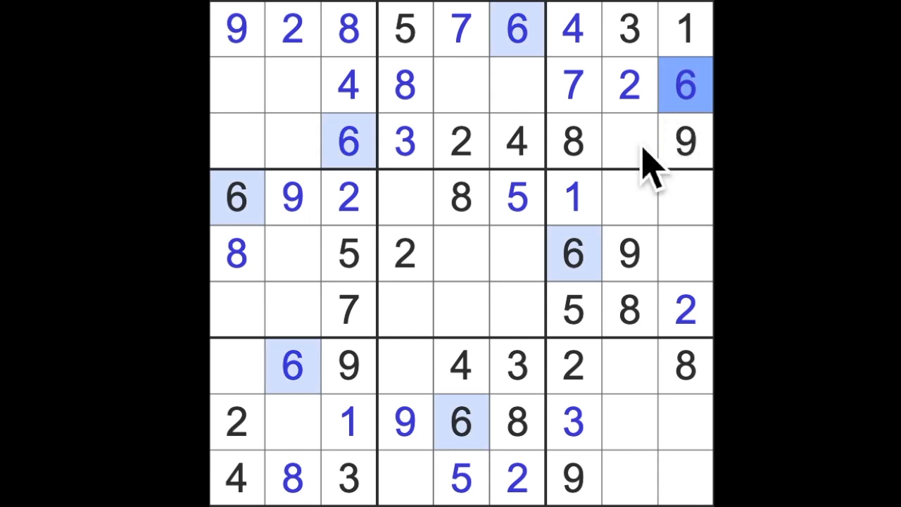
{"action": "left_click", "coordinate": [628, 140]}
{"action": "type", "text": "5"}
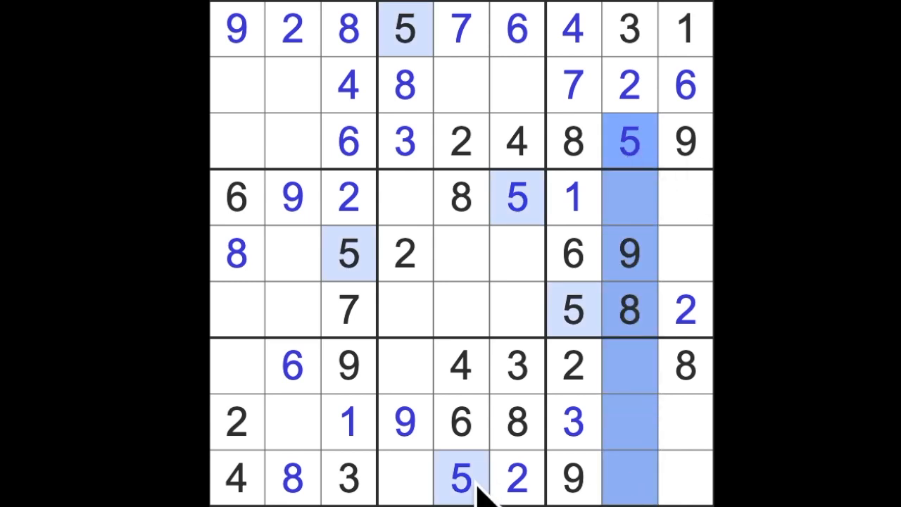
{"action": "left_click", "coordinate": [683, 422]}
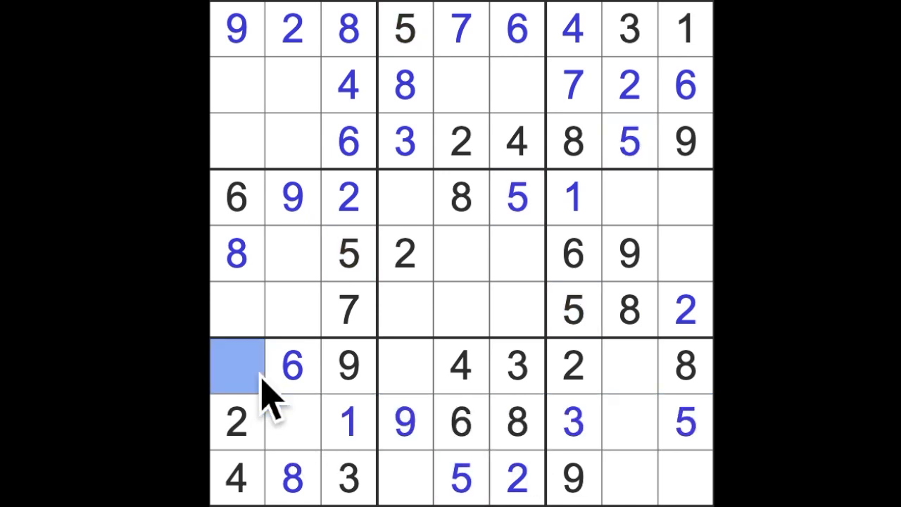
{"action": "type", "text": "5"}
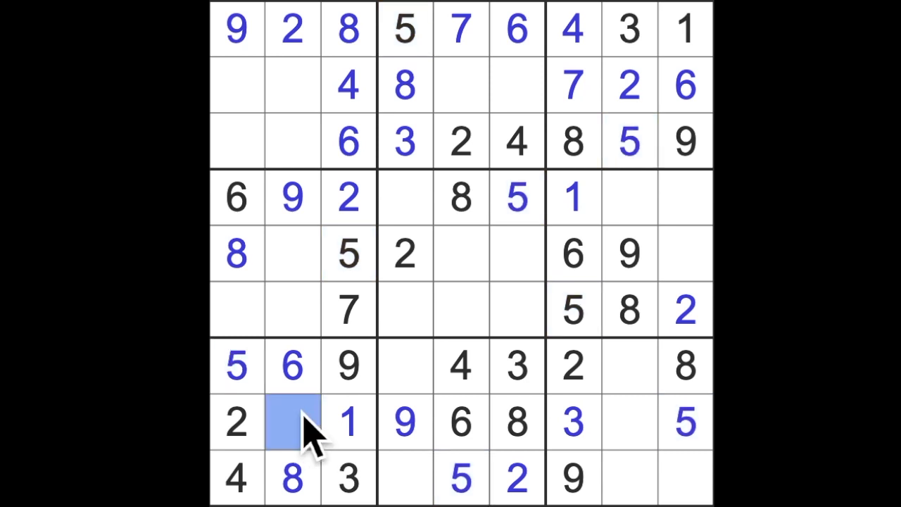
{"action": "type", "text": "7"}
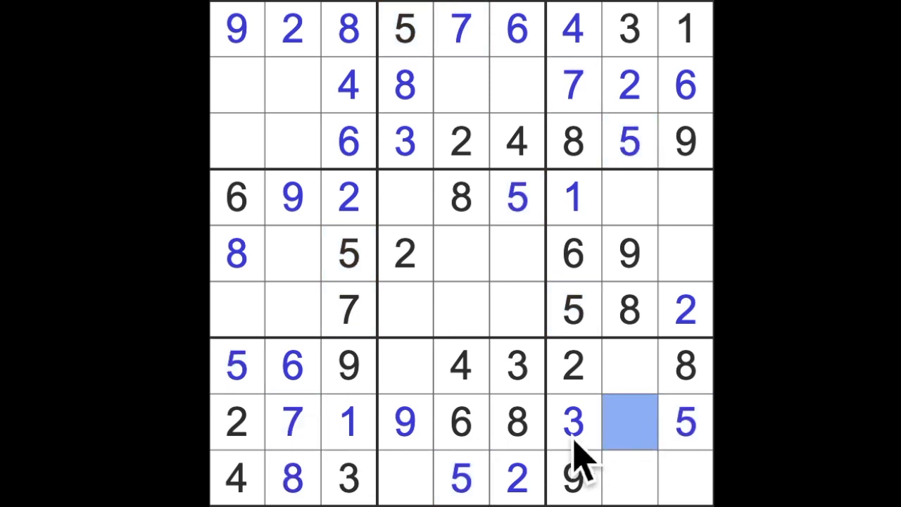
Place a 6 at the bottom of column 8 and a 7 in column 4
{"action": "left_click", "coordinate": [628, 422]}
{"action": "type", "text": "4"}
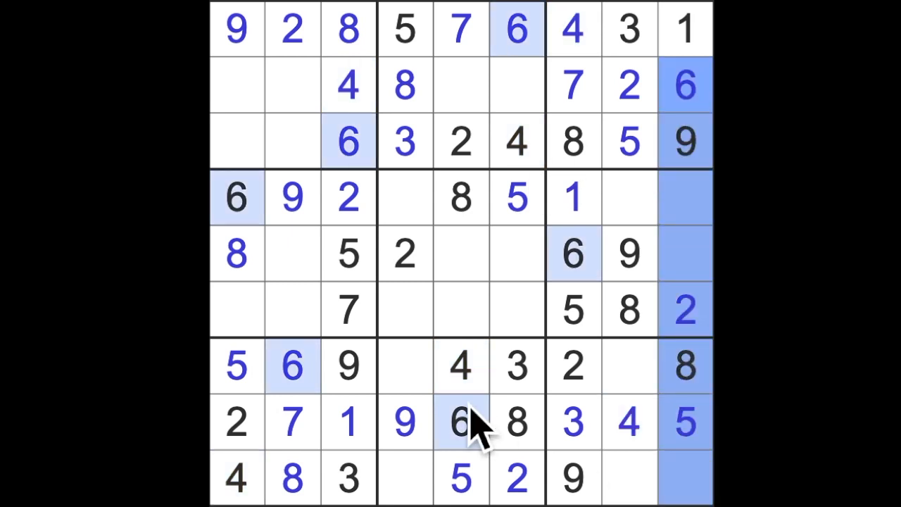
{"action": "left_click", "coordinate": [628, 478]}
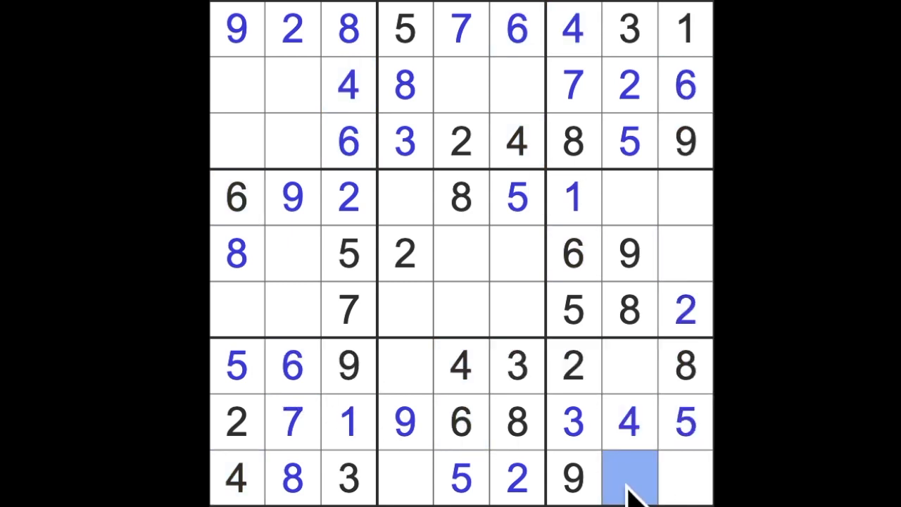
{"action": "type", "text": "6"}
{"action": "left_click", "coordinate": [630, 364]}
{"action": "type", "text": "1"}
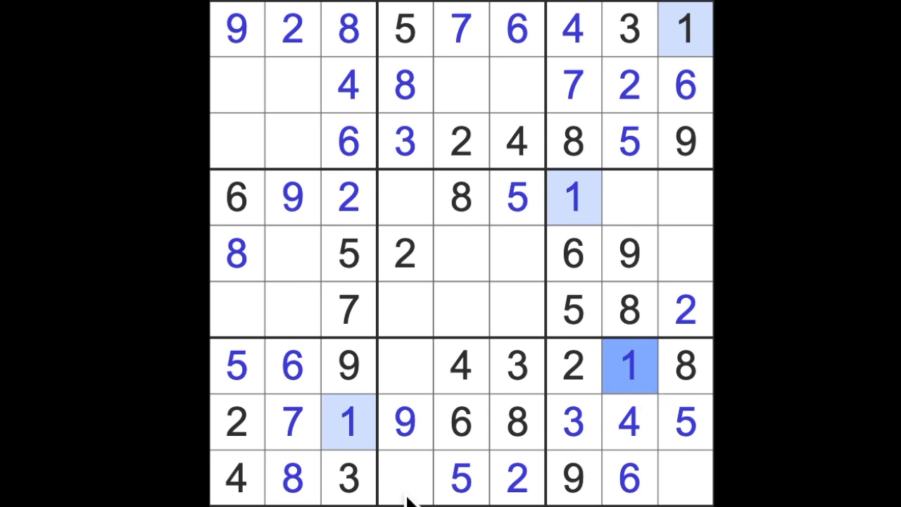
{"action": "left_click", "coordinate": [405, 366]}
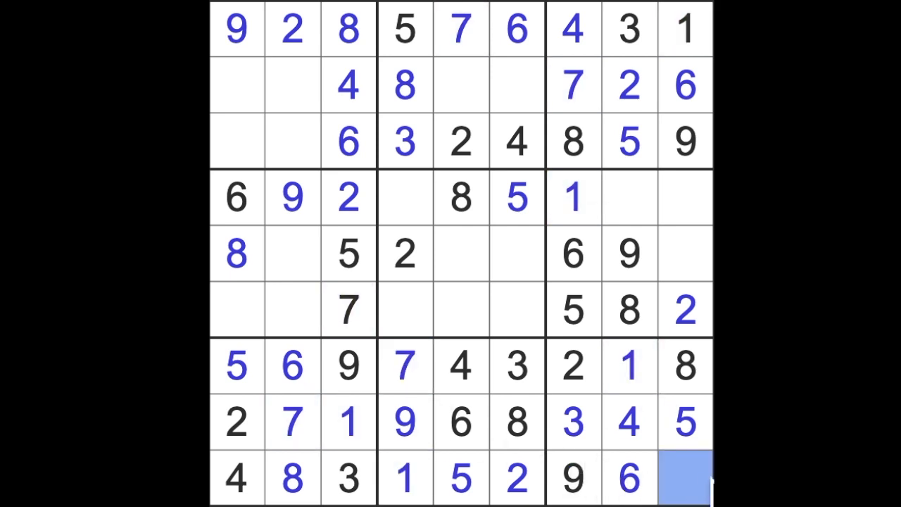
{"action": "type", "text": "7"}
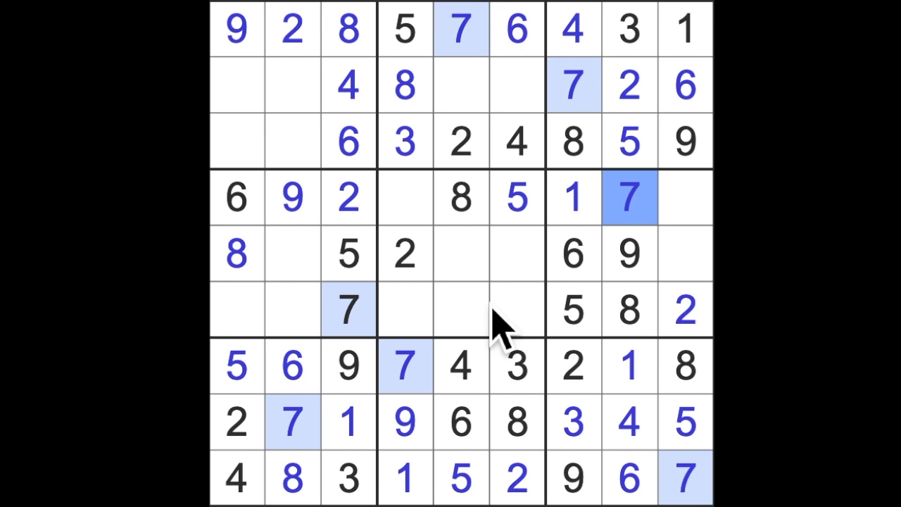
Fill cells in row 5, column 1 and the top-left box with 7, 1, 3 and 5
{"action": "left_click", "coordinate": [405, 366]}
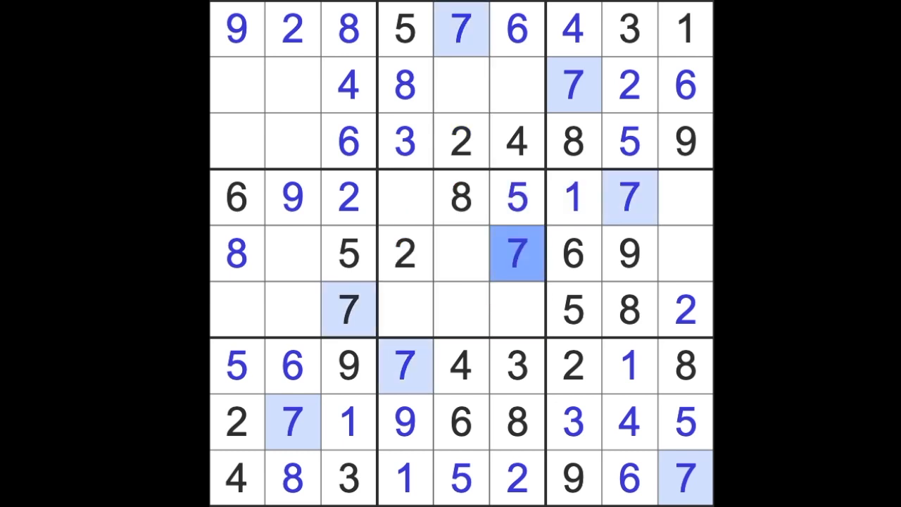
{"action": "mouse_move", "coordinate": [631, 138]}
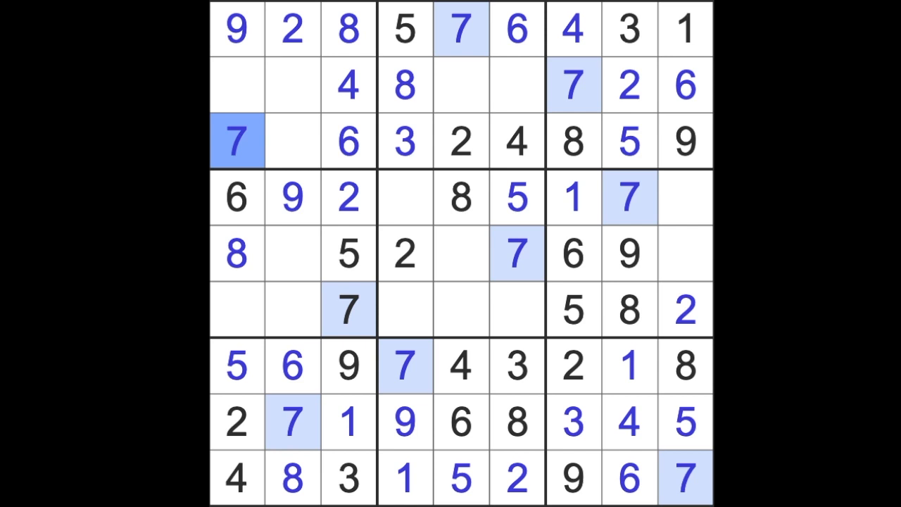
{"action": "mouse_move", "coordinate": [377, 157]}
{"action": "type", "text": "1"}
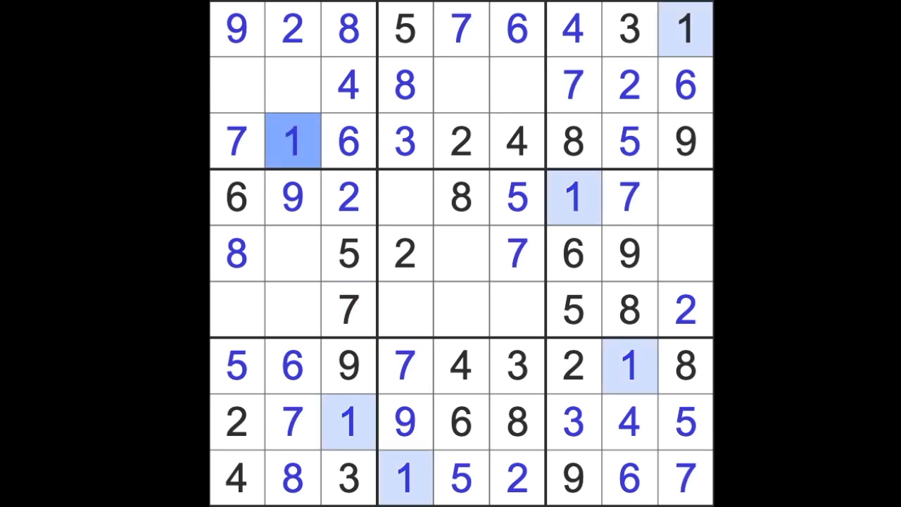
{"action": "left_click", "coordinate": [237, 309]}
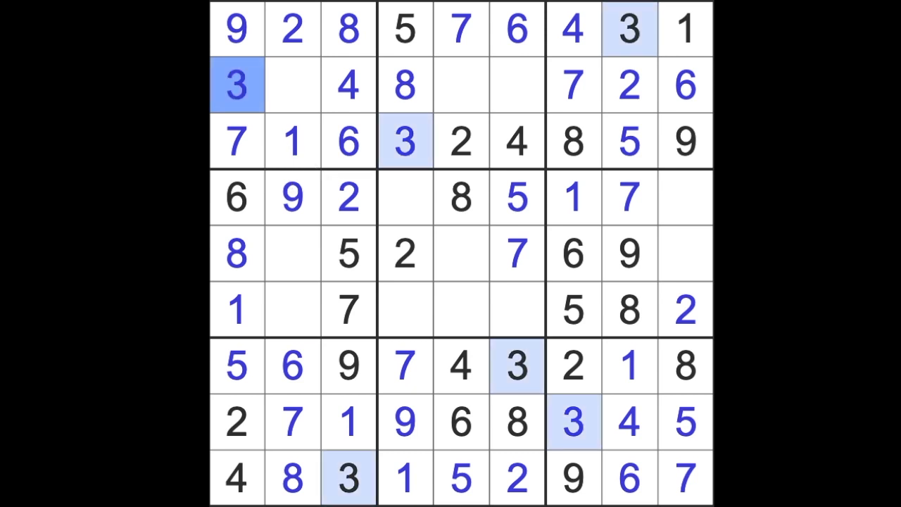
{"action": "left_click", "coordinate": [292, 84]}
{"action": "type", "text": "5"}
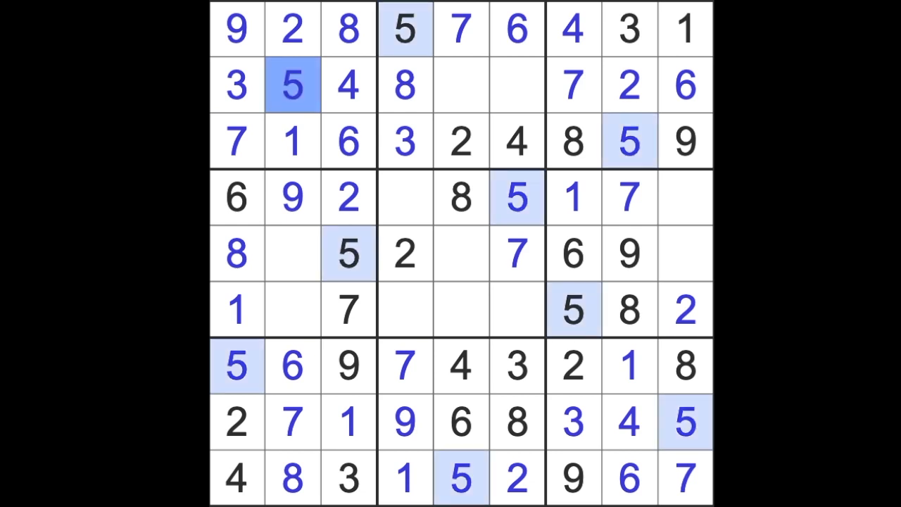
{"action": "mouse_move", "coordinate": [345, 303]}
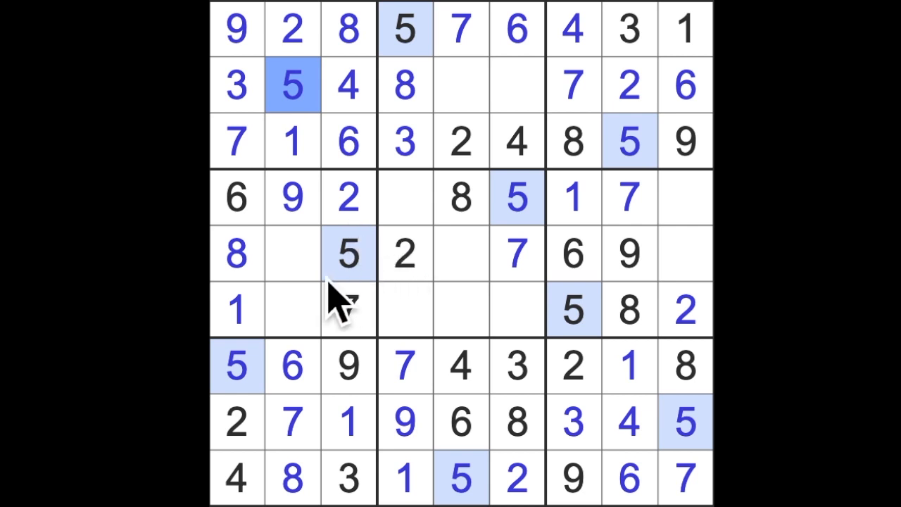
Place 3 and 4 in column 9, a 4 in row 4 column 4, and a digit in column 2
{"action": "left_click", "coordinate": [346, 310]}
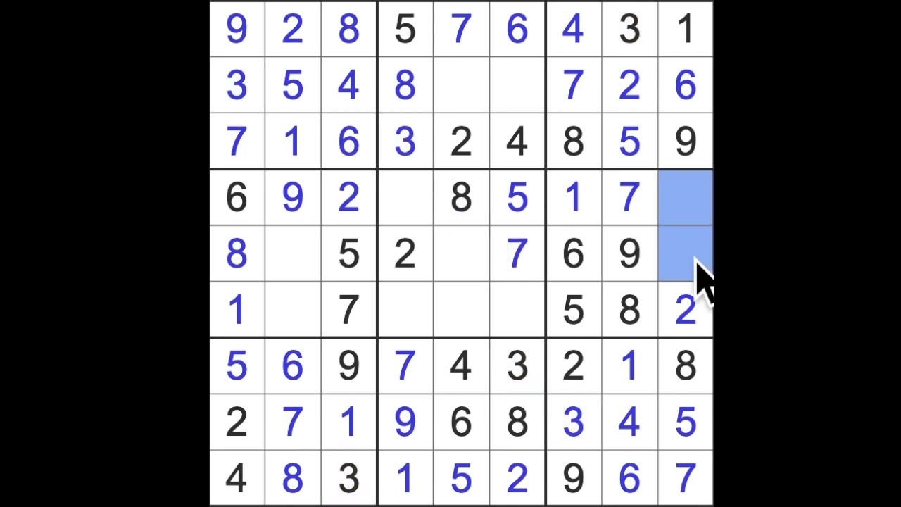
{"action": "left_click", "coordinate": [405, 198]}
{"action": "type", "text": "4"}
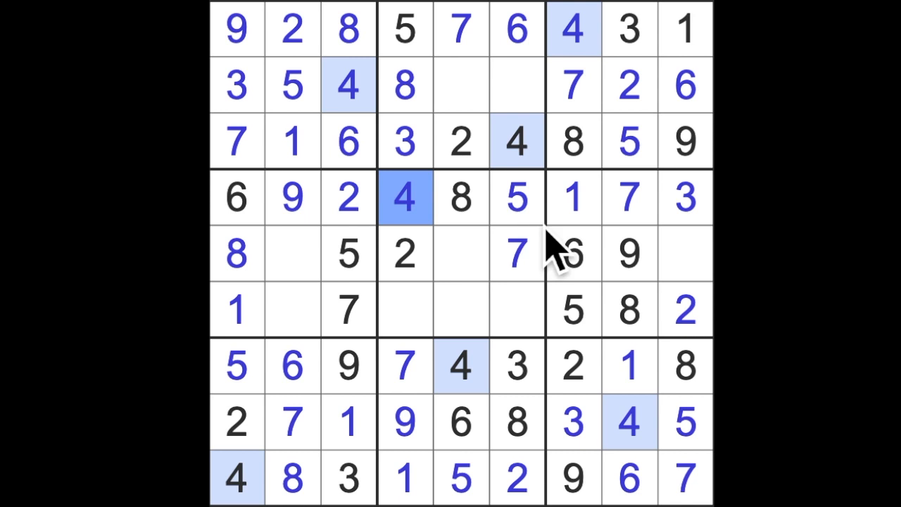
{"action": "left_click", "coordinate": [687, 254]}
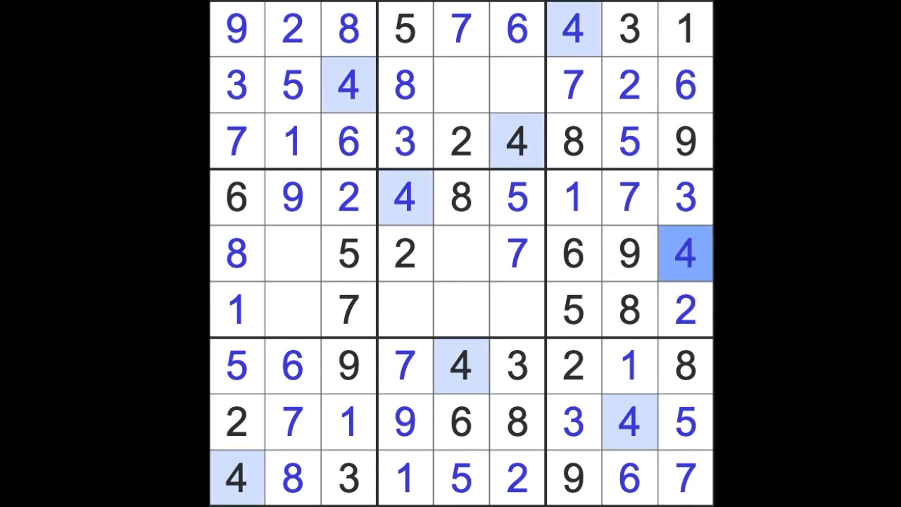
{"action": "left_click", "coordinate": [292, 310]}
{"action": "type", "text": "4"}
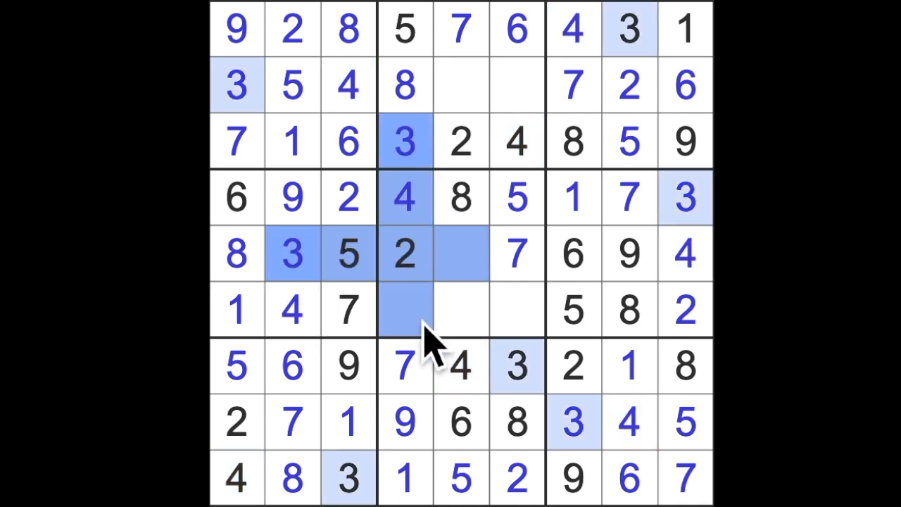
Place a 1 in row 5, column 5 and a 1 in row 2, column 6
{"action": "left_click", "coordinate": [461, 310]}
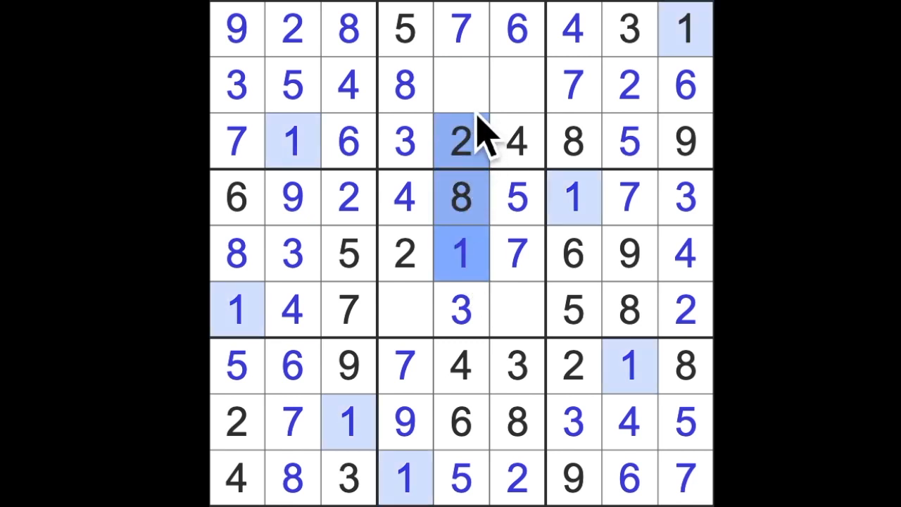
{"action": "left_click", "coordinate": [518, 84]}
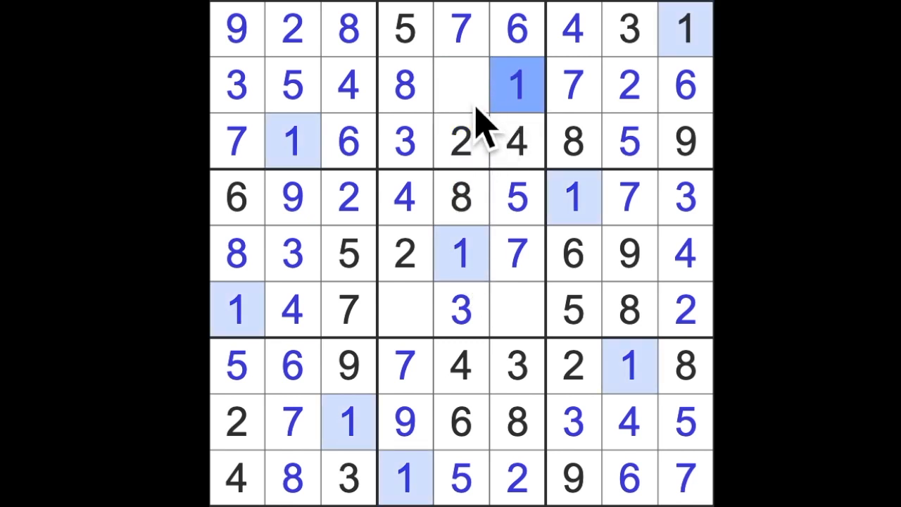